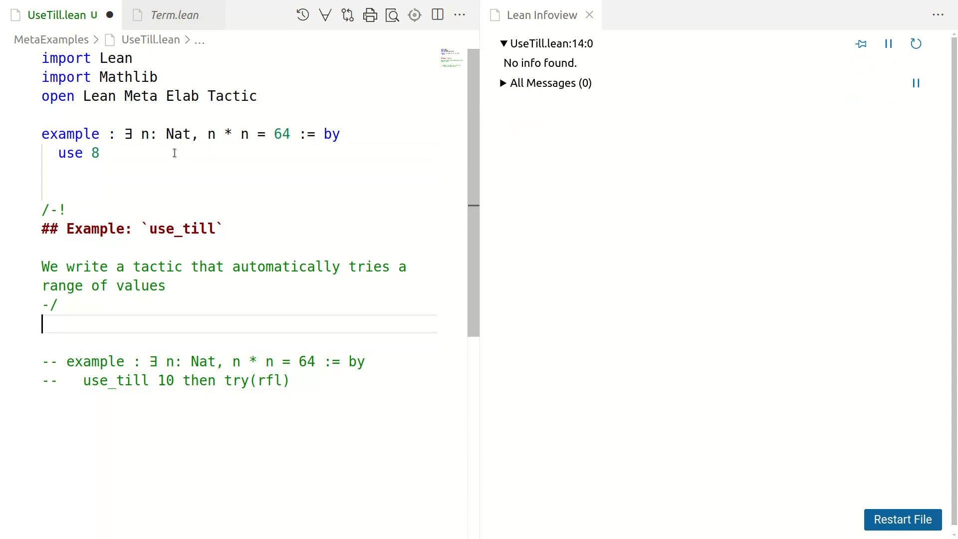
# Begin the header elab "use_till" n:num, dismissing the completion popup
pyautogui.write('elab')
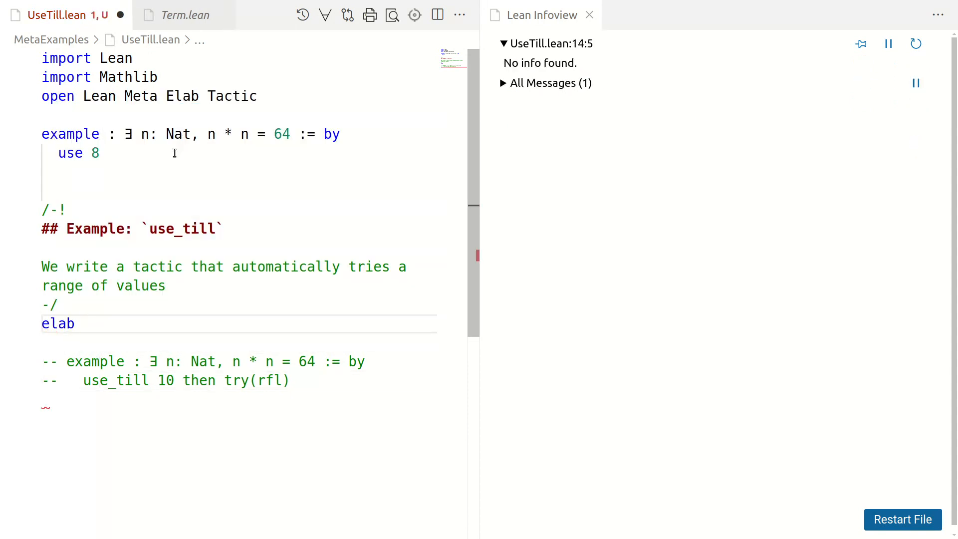
pyautogui.write('"use_t')
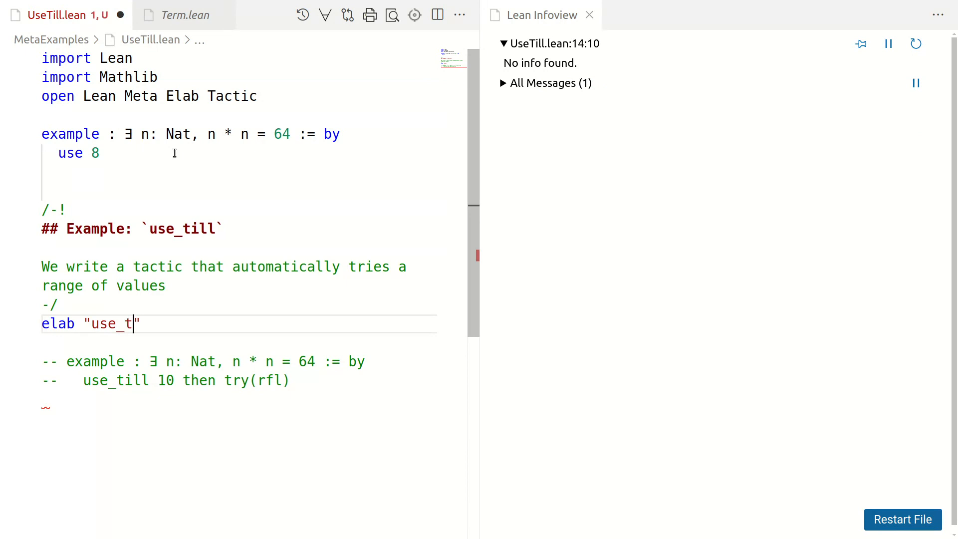
pyautogui.write('ill"')
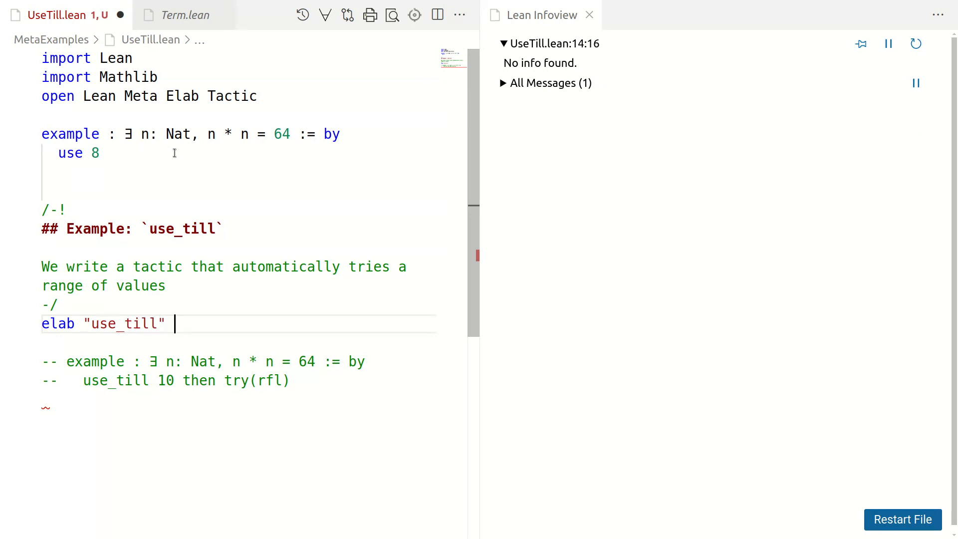
pyautogui.write('n:')
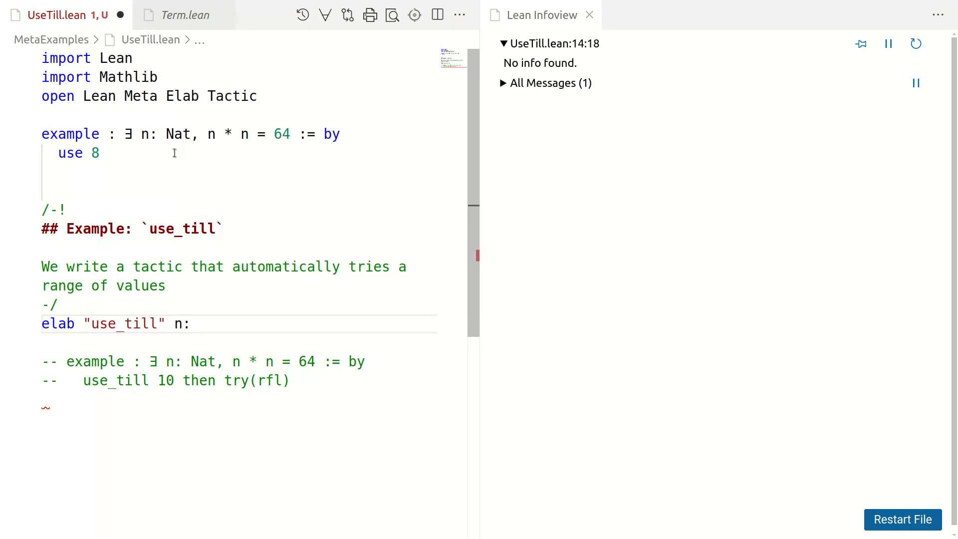
pyautogui.write('num')
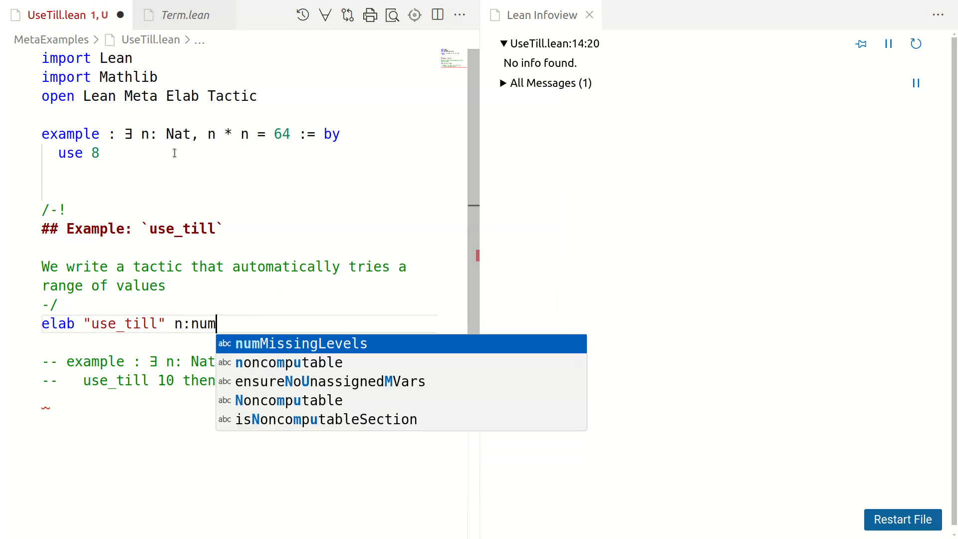
pyautogui.press('Escape')
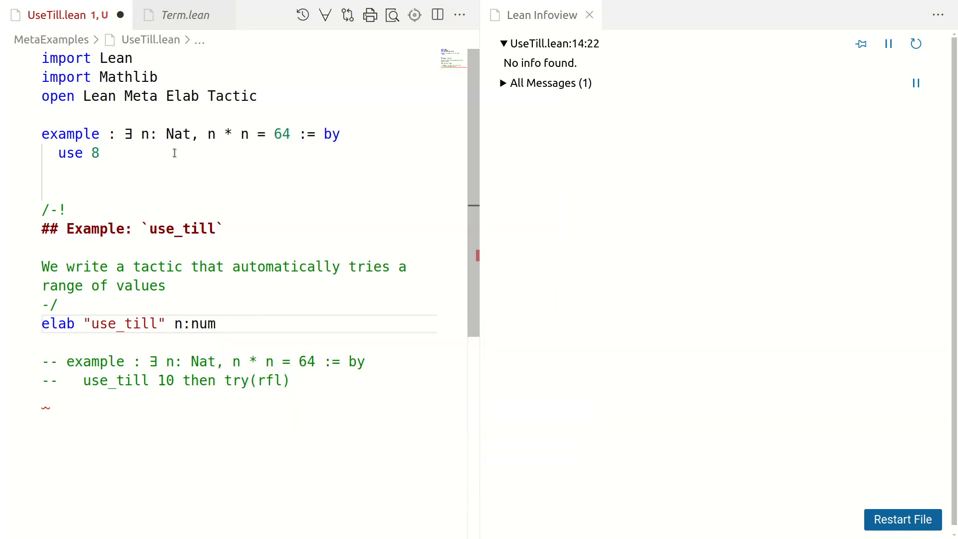
# Finish the header with "then" tac:tacticSeq : tactic =>, fixing the stray '='
pyautogui.write('"then"')
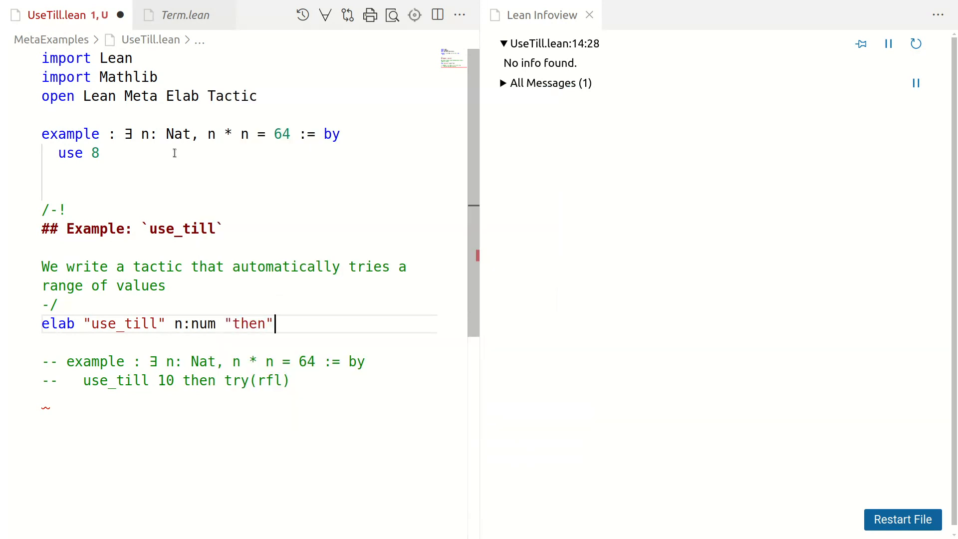
pyautogui.write('tac:tac')
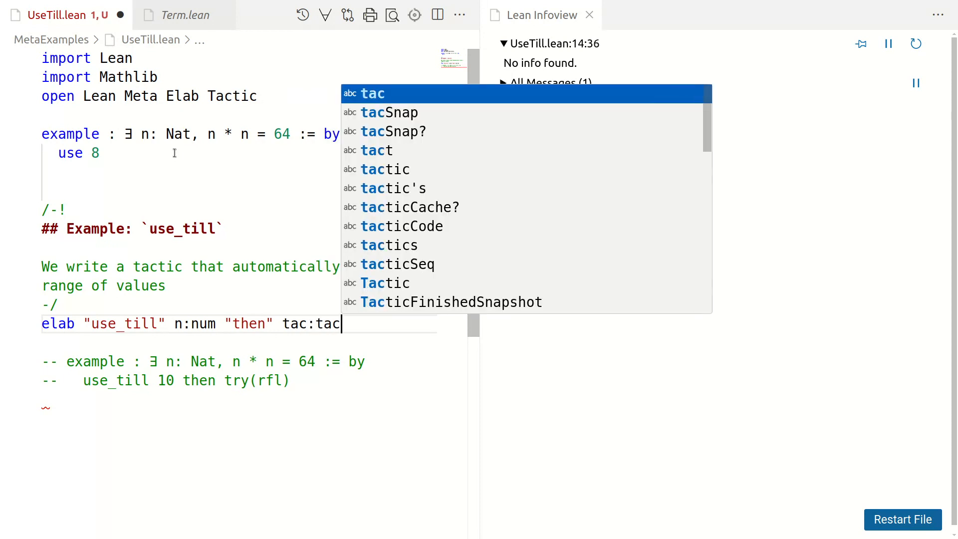
pyautogui.write('ticSeq =')
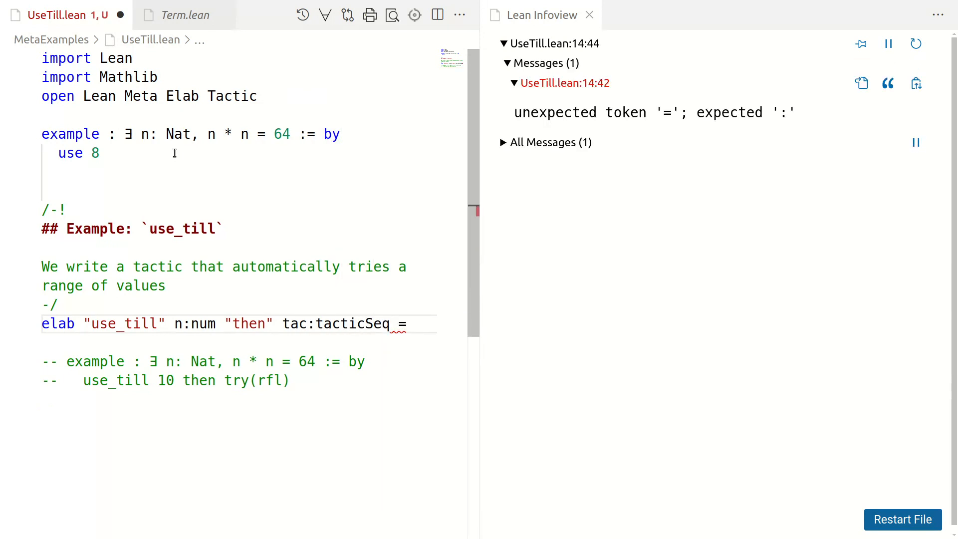
pyautogui.press('Backspace')
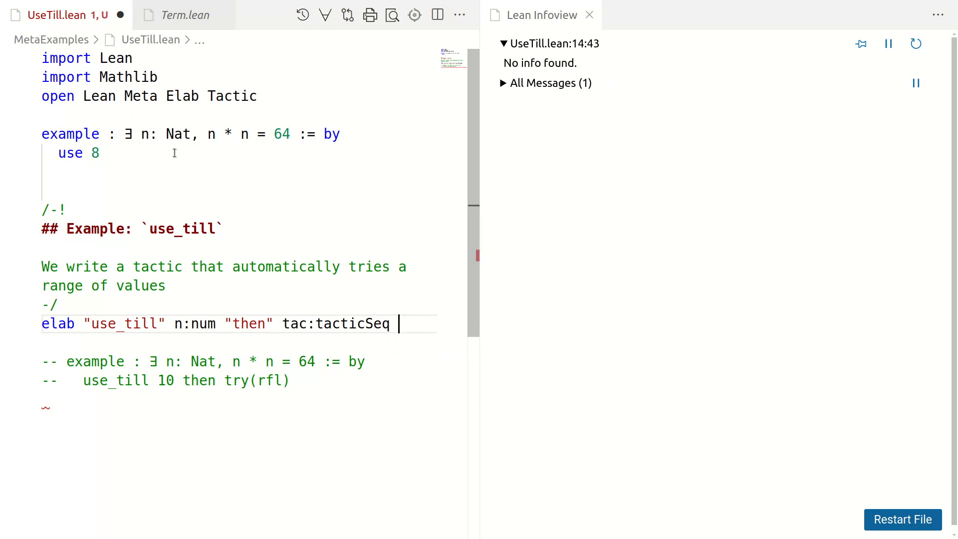
pyautogui.write('tactic =>')
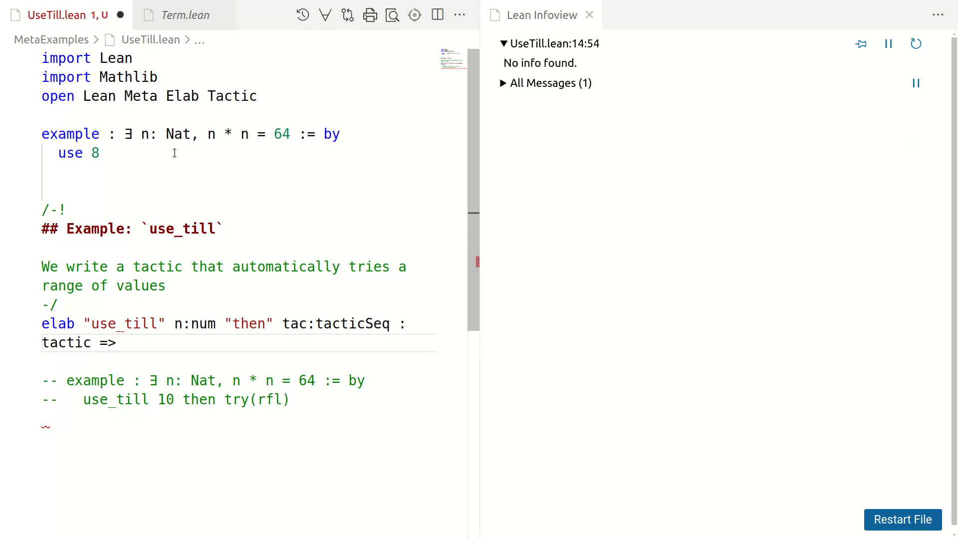
# Write withMainContext do followed by let n := n.getNat on an indented line
pyautogui.write('with')
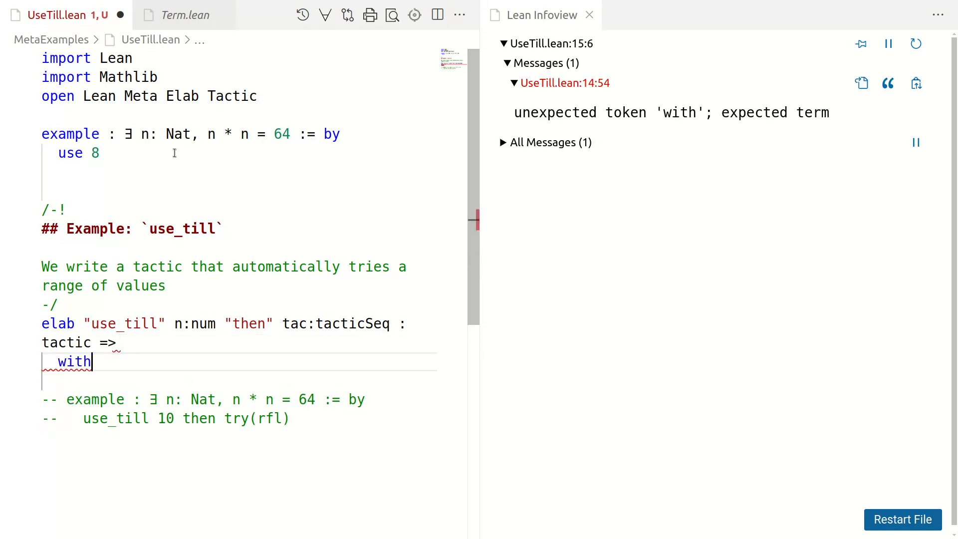
pyautogui.write('MainContext do')
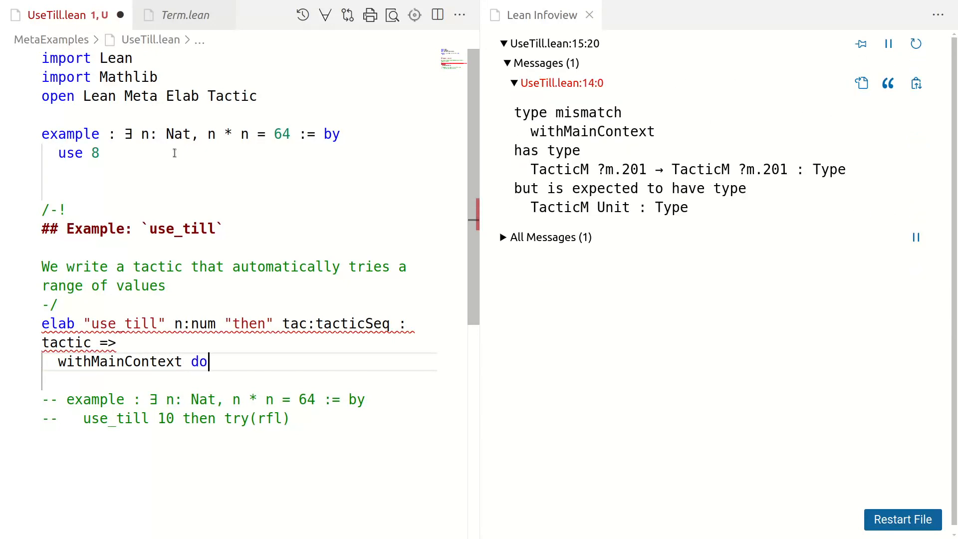
pyautogui.press('Enter')
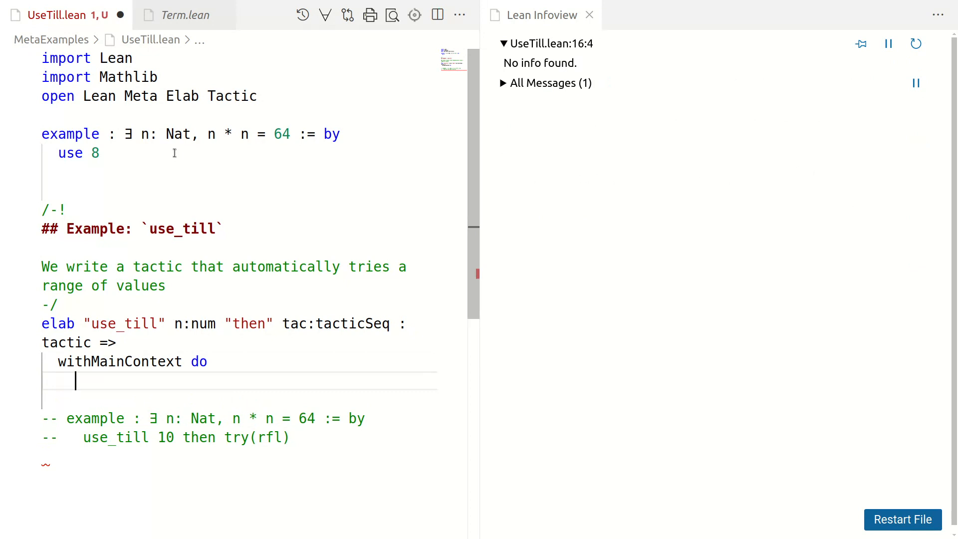
pyautogui.write('let')
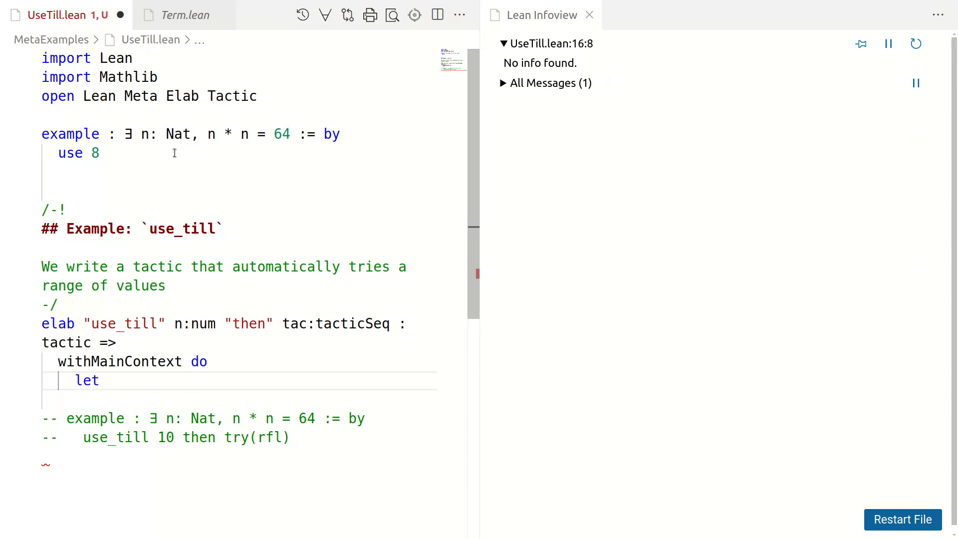
pyautogui.write('n')
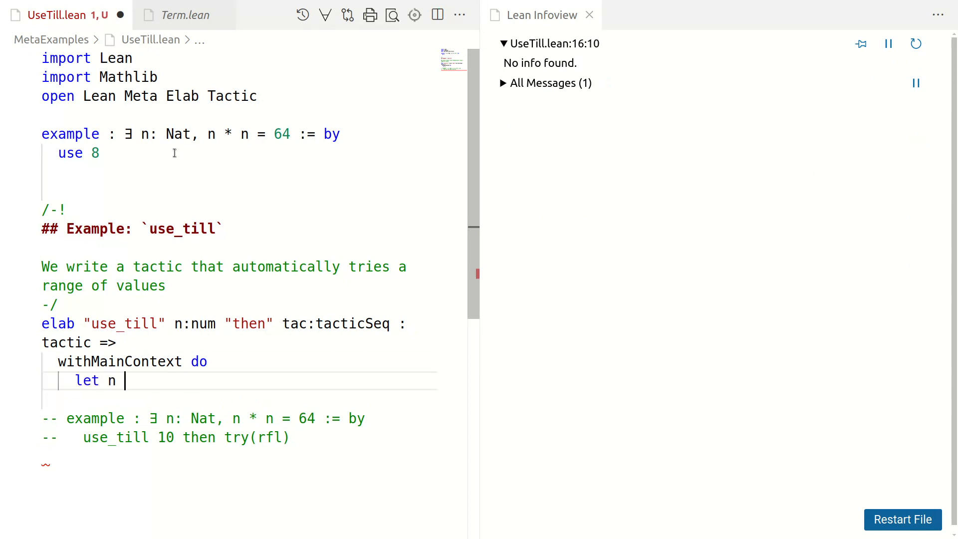
pyautogui.write(':= n')
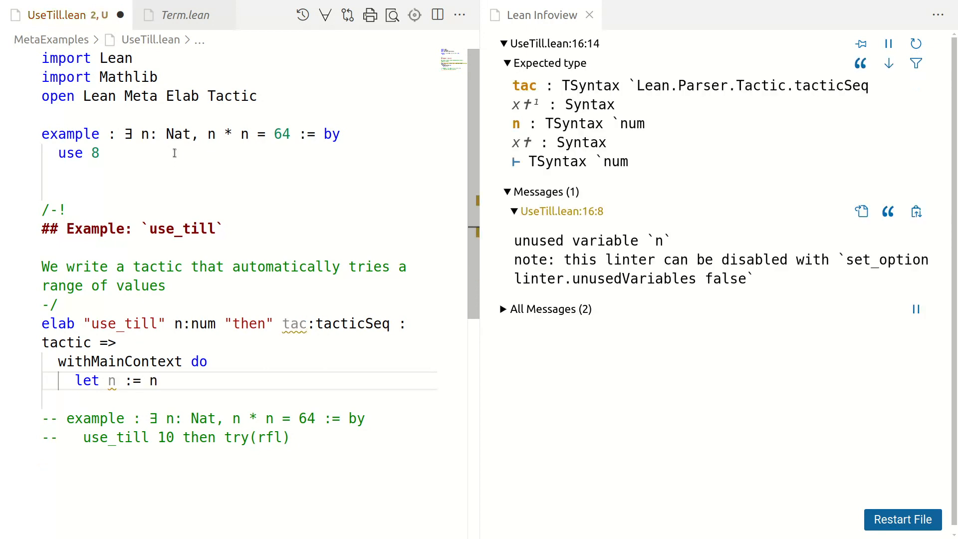
pyautogui.write('.getNat')
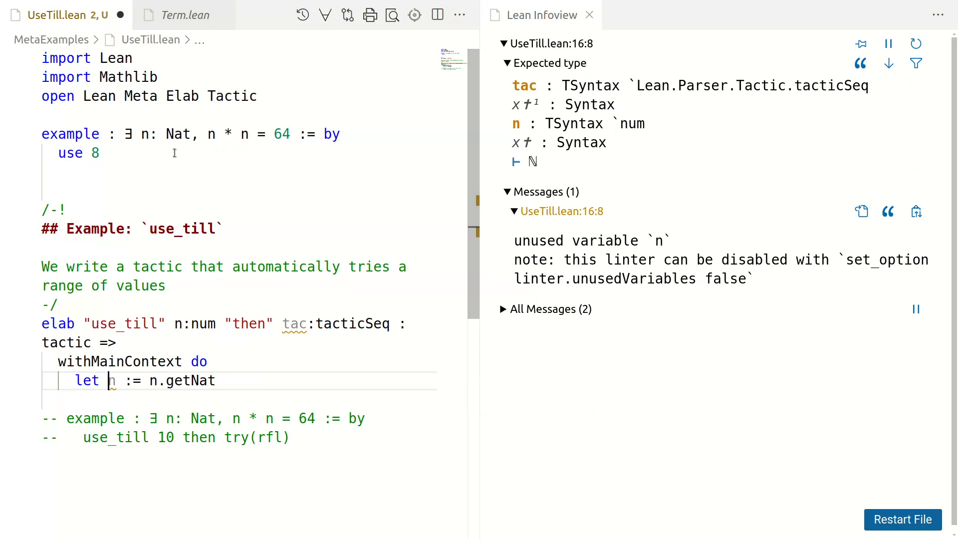
# Add a for j in [0:n] loop wrapping evalTactic in try … catch _ => pure ()
pyautogui.press('Enter')
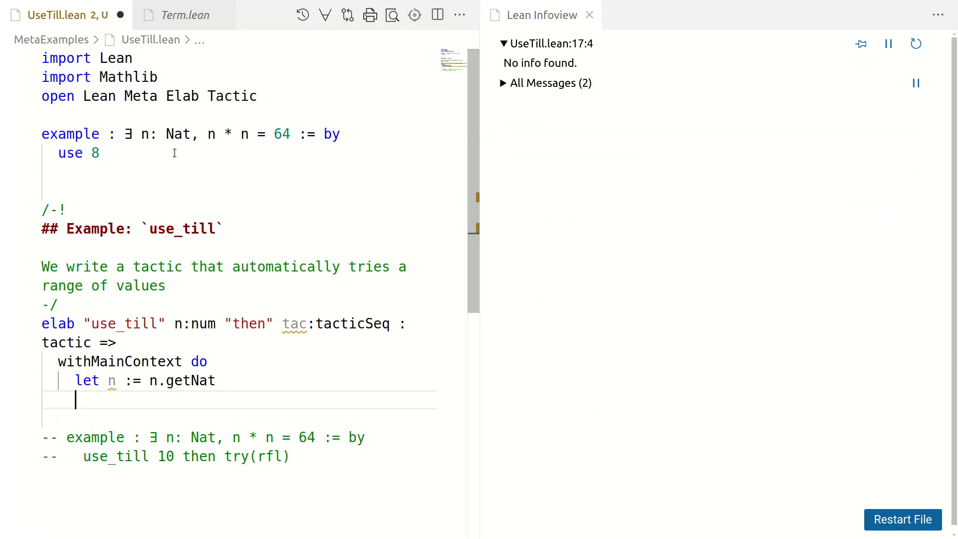
pyautogui.write('for [0]')
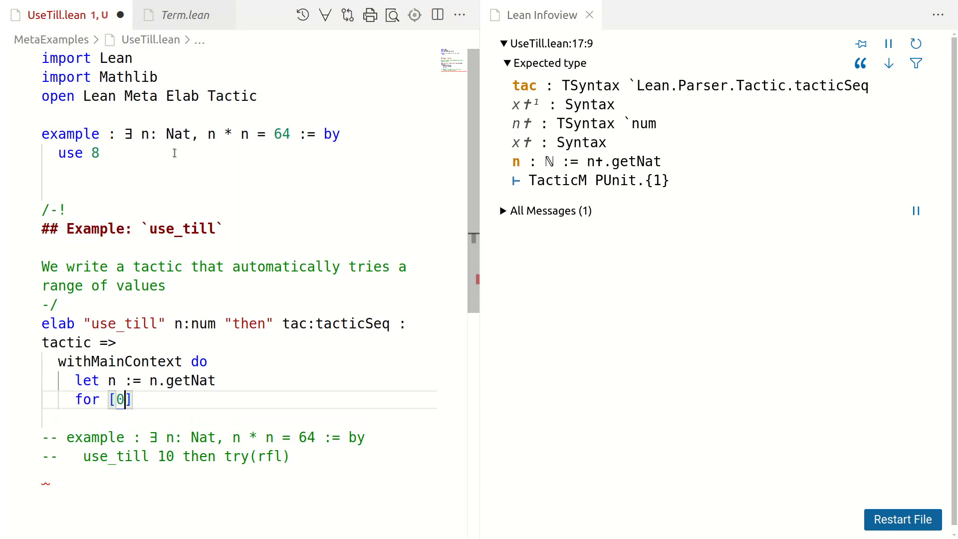
pyautogui.write(':n')
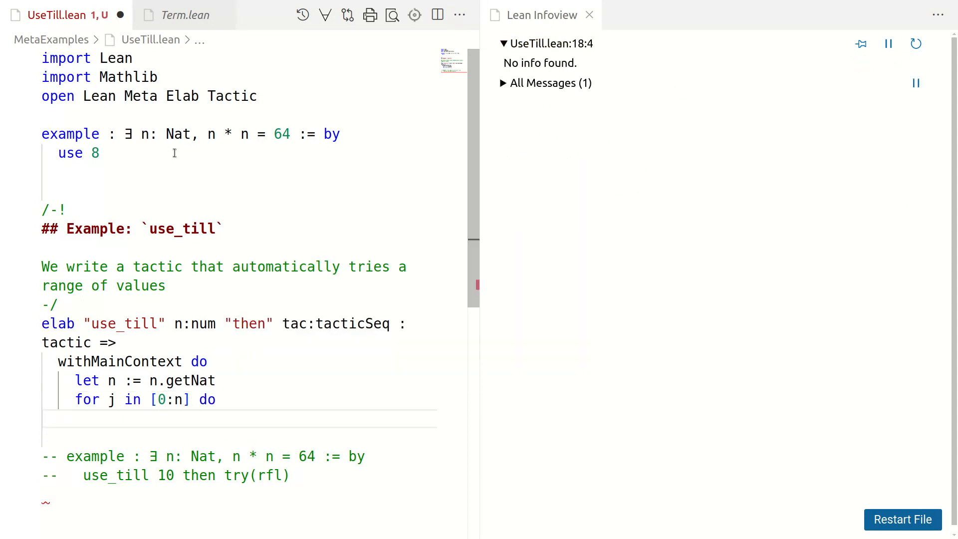
pyautogui.write('try')
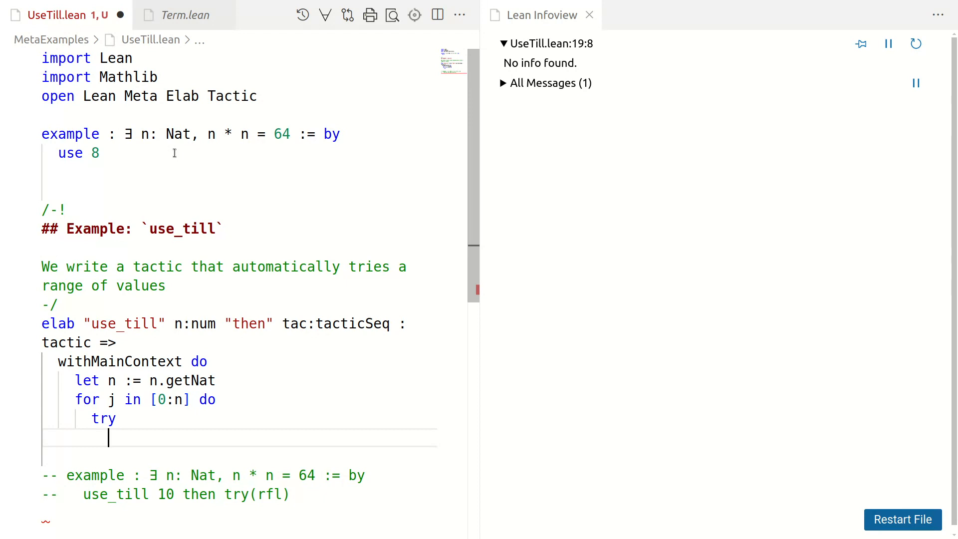
pyautogui.write('evalTactic')
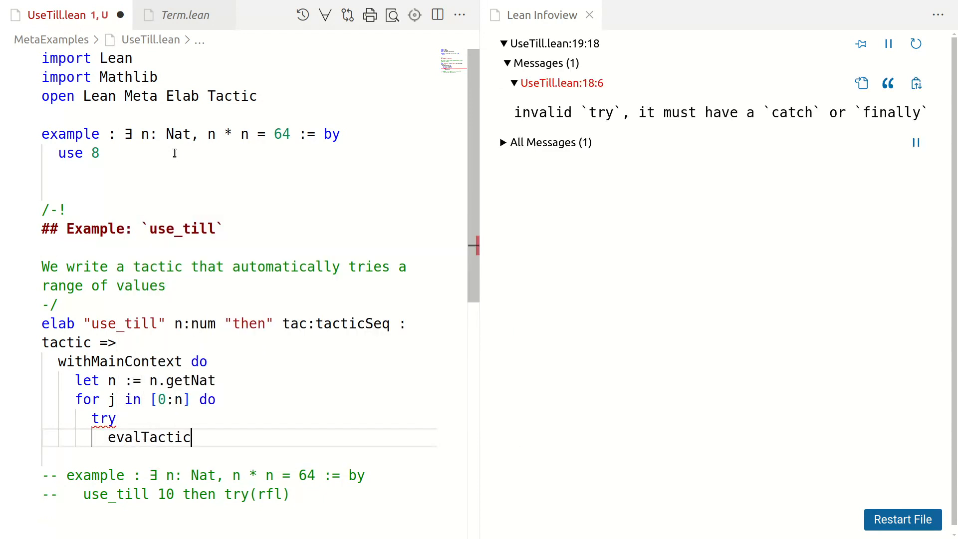
pyautogui.moveTo(162, 392)
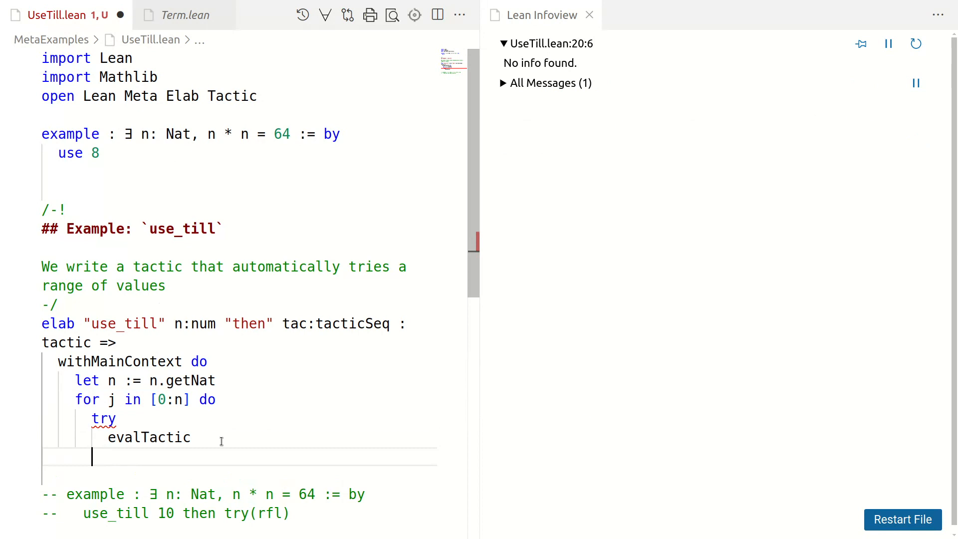
pyautogui.write('catch')
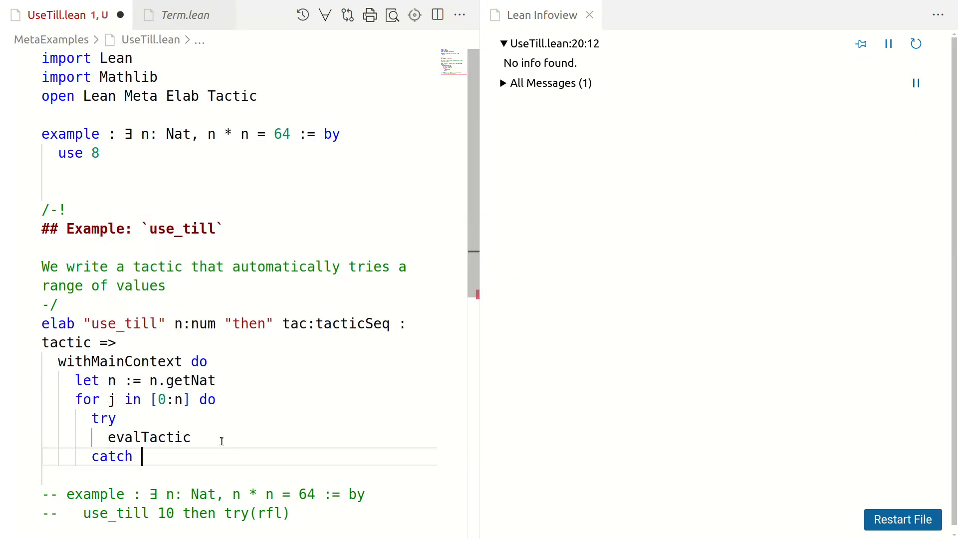
pyautogui.write('_=')
pyautogui.write('pure ()')
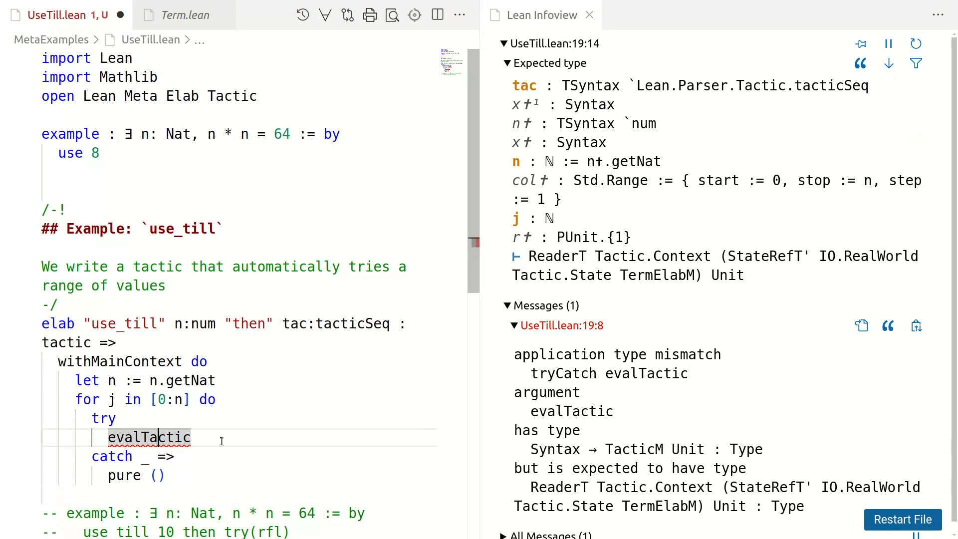
pyautogui.moveTo(283, 441)
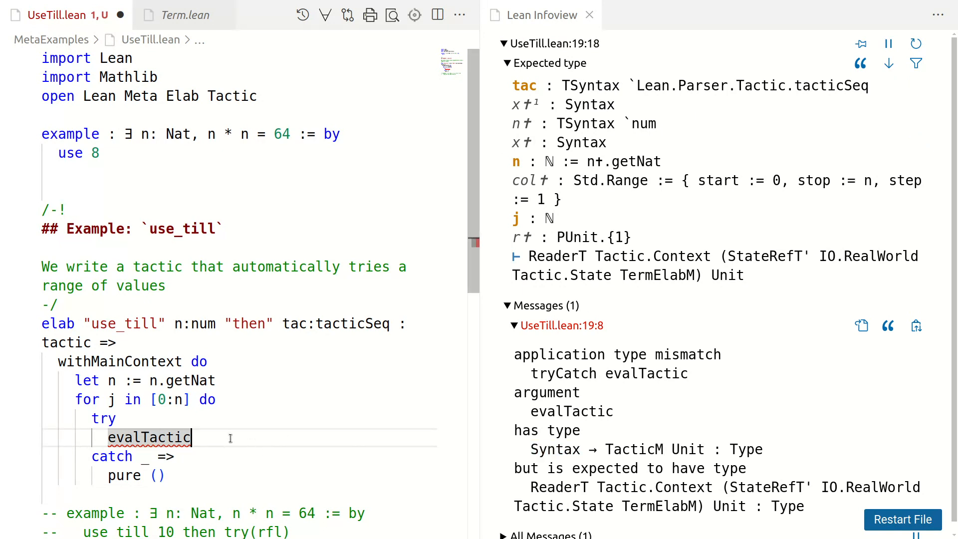
# Make the loop run evalTactic <| ← `(tactic| use j) with a blank line above
pyautogui.write('\\')
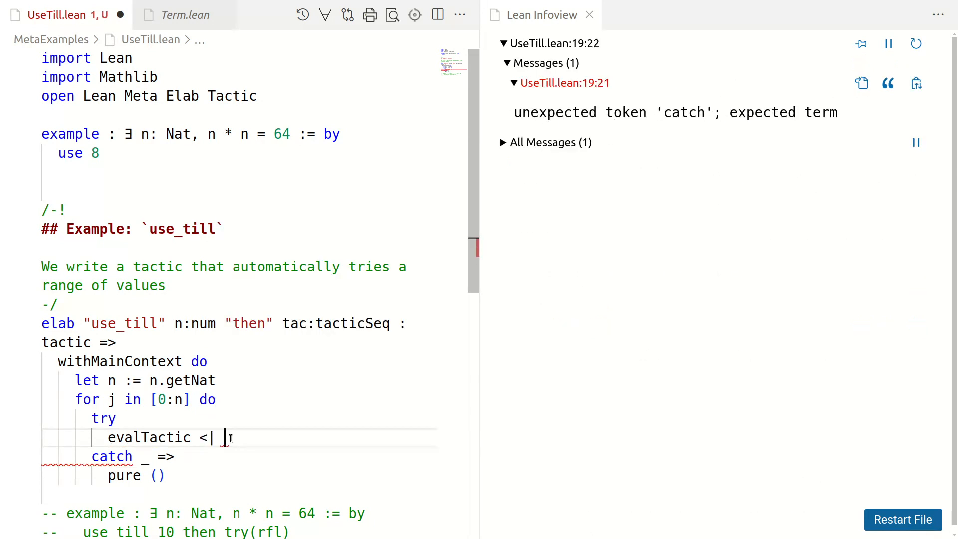
pyautogui.write('\\')
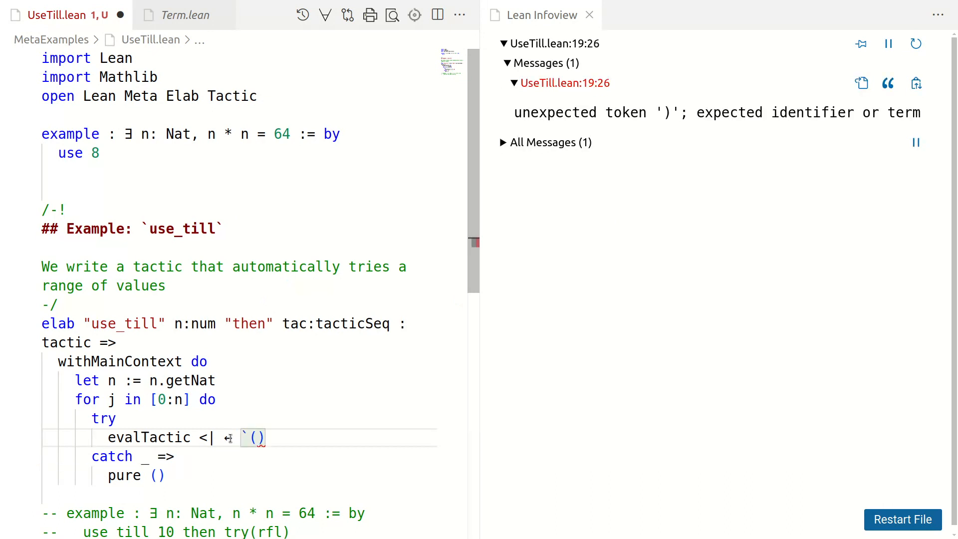
pyautogui.write('tactic| use j')
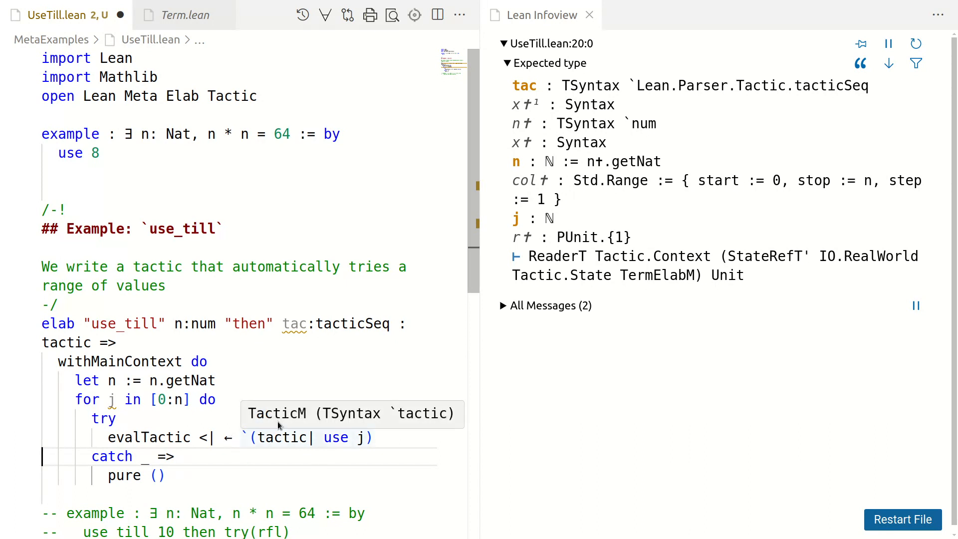
pyautogui.moveTo(111, 399)
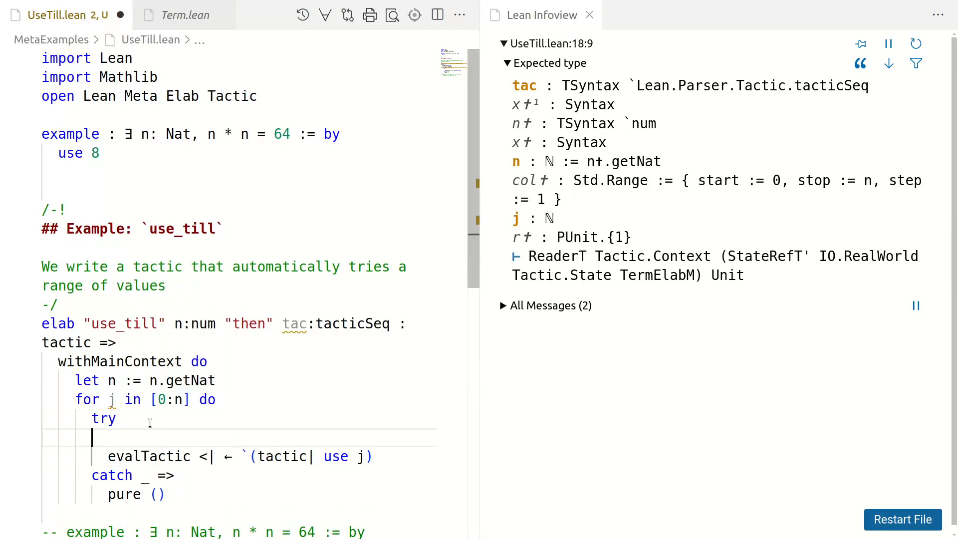
# Bind let jLit := Syntax.mkNumLit <| toString j inside the loop
pyautogui.write('let j')
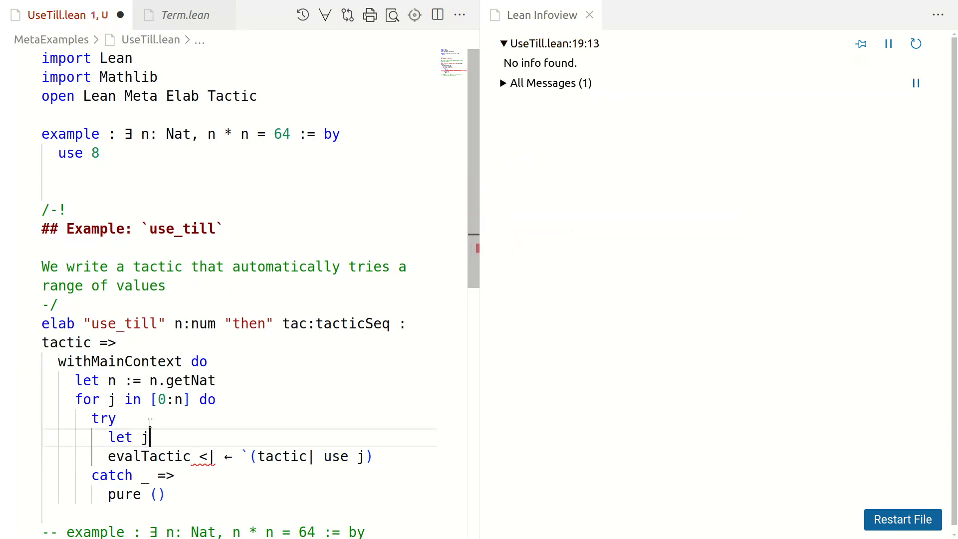
pyautogui.write('Lit := Syn')
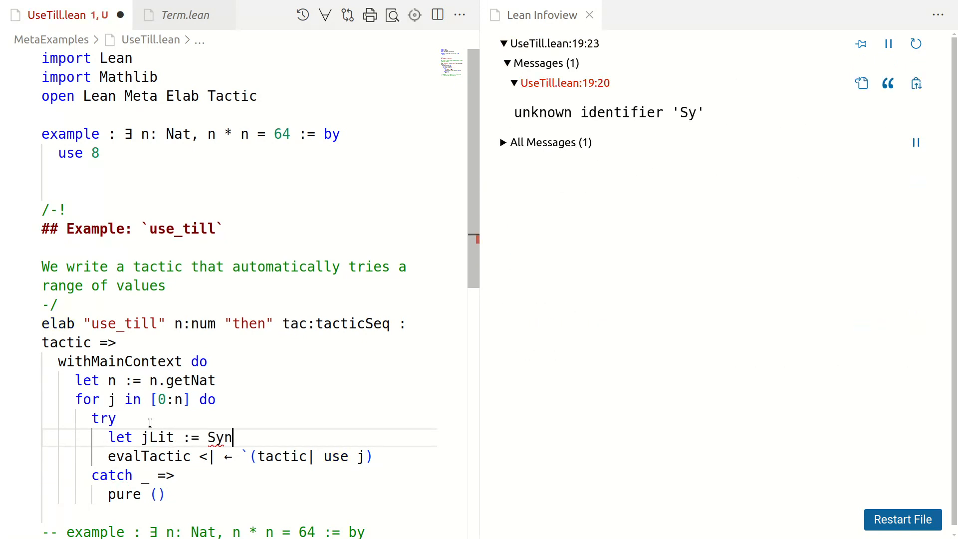
pyautogui.write('tax.')
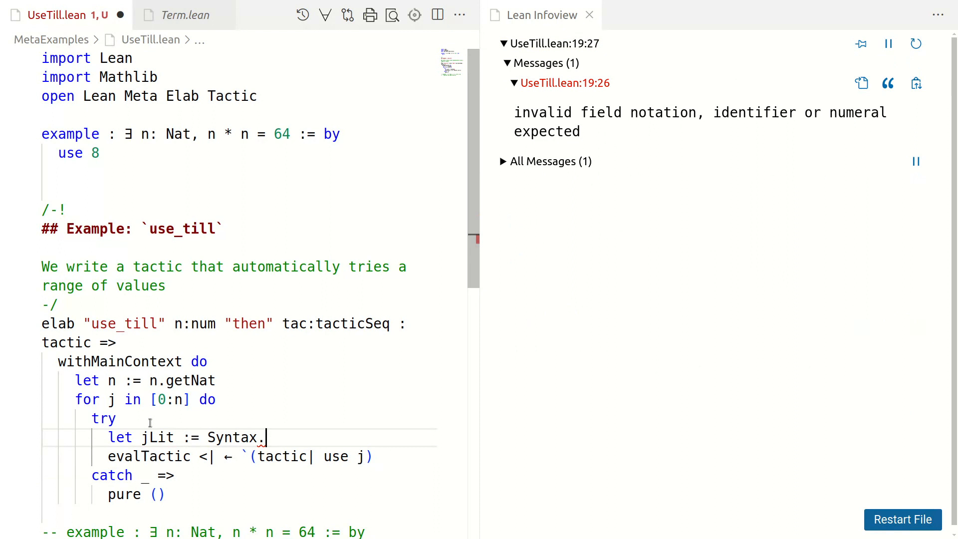
pyautogui.write('mkL')
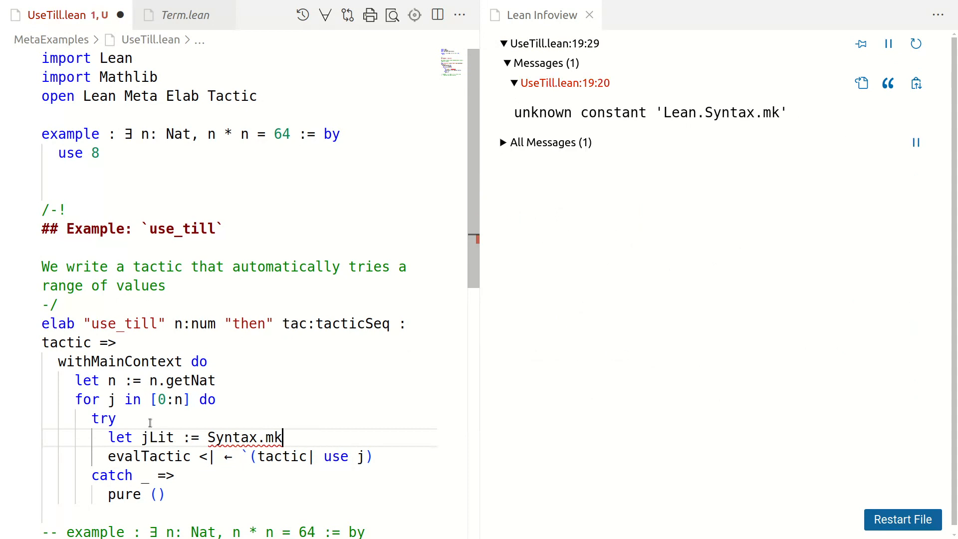
pyautogui.write('NumLit <| toString j')
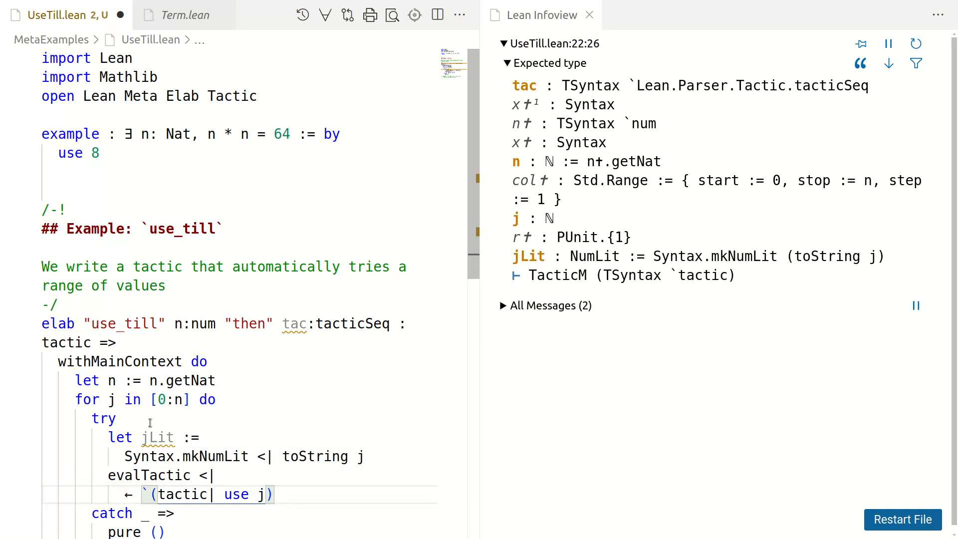
# Splice the literal into the quoted tactic as use $jLit:term
pyautogui.write('$jLit')
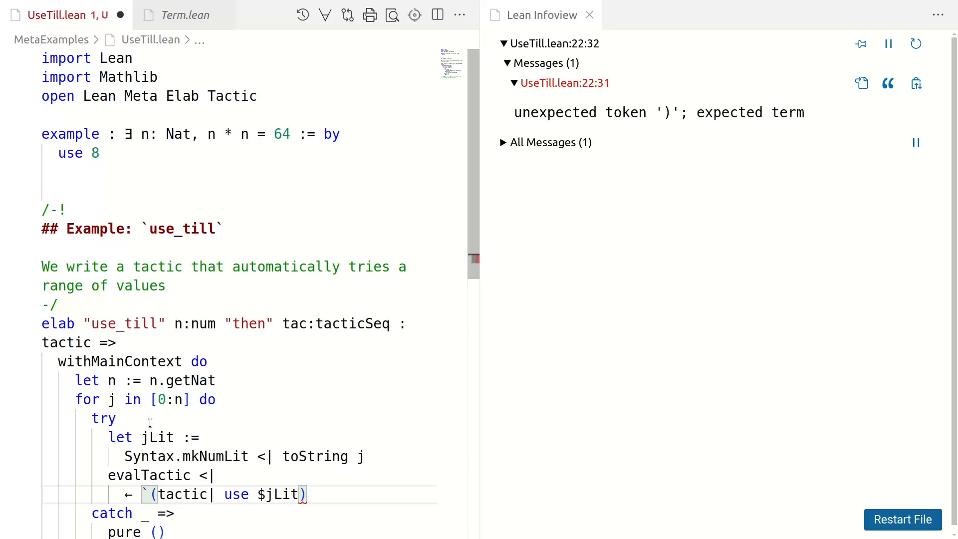
pyautogui.moveTo(284, 483)
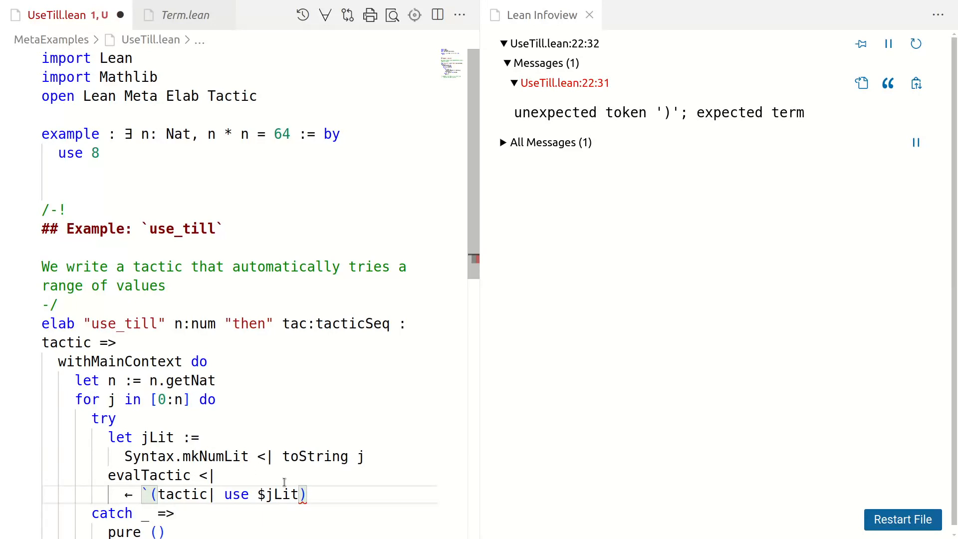
pyautogui.write(':term')
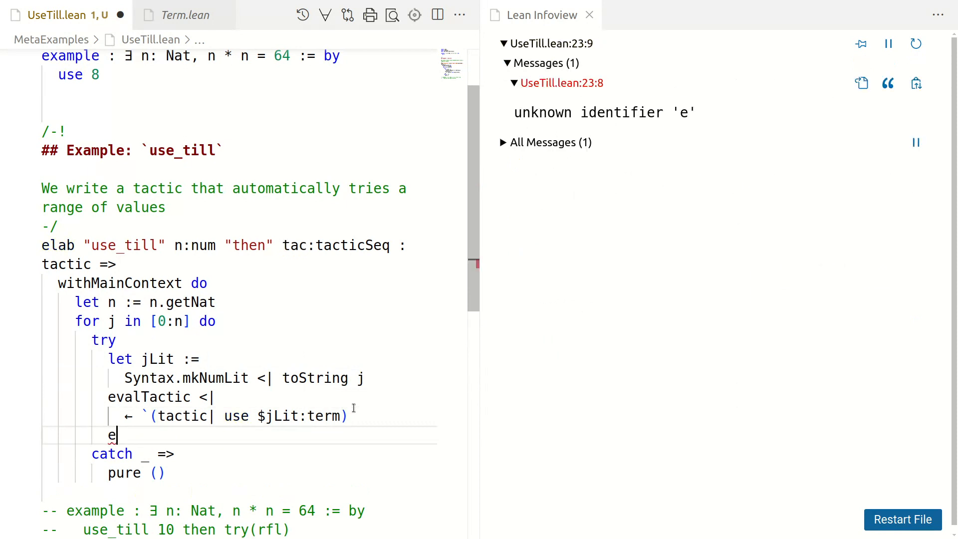
# Add evalTactic tac followed by unless (← getGoals).isEmpty then
pyautogui.write('valTat')
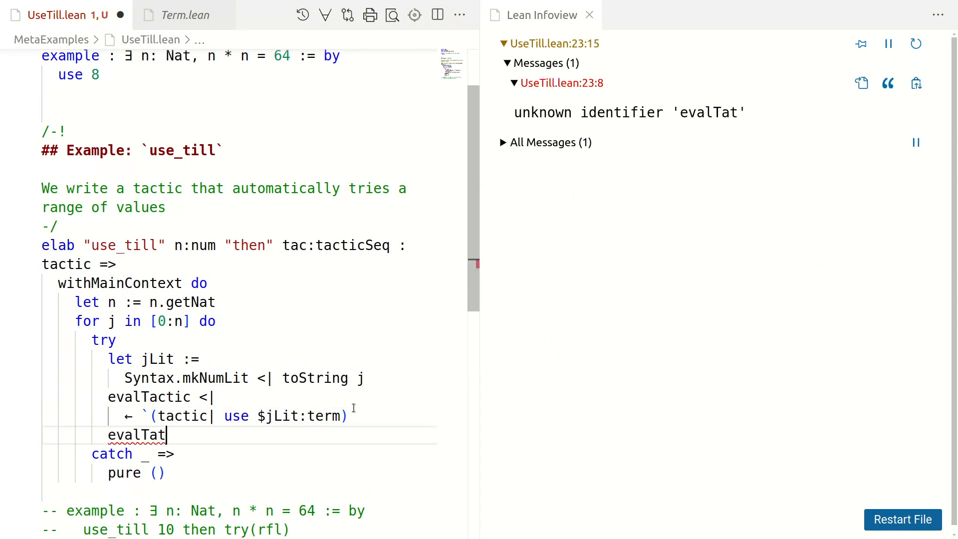
pyautogui.press('Backspace')
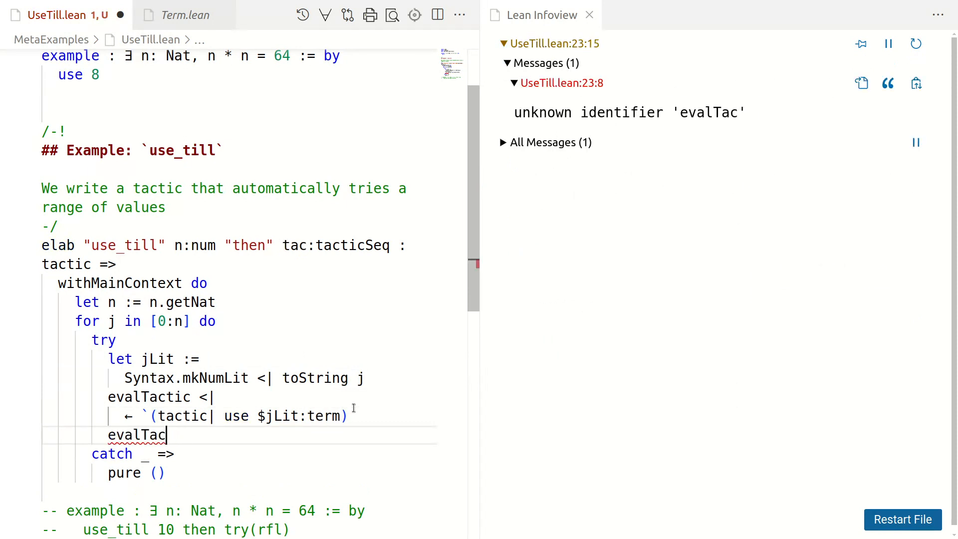
pyautogui.write('tic tac')
pyautogui.write('un')
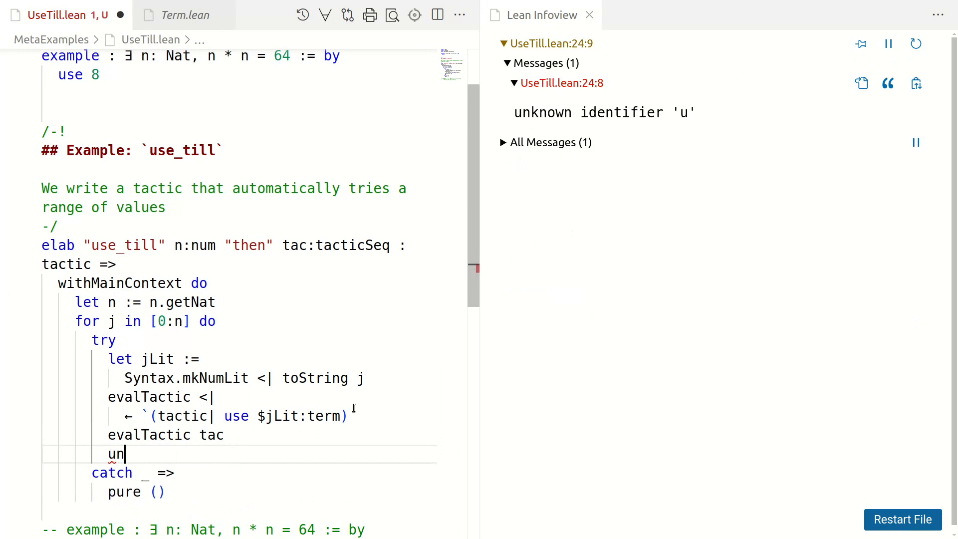
pyautogui.write('less')
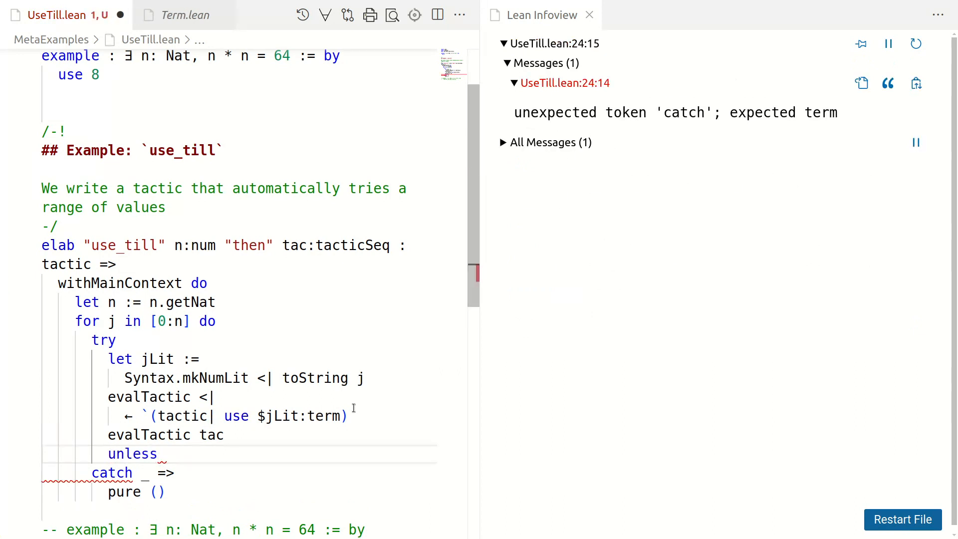
pyautogui.write('(← g)')
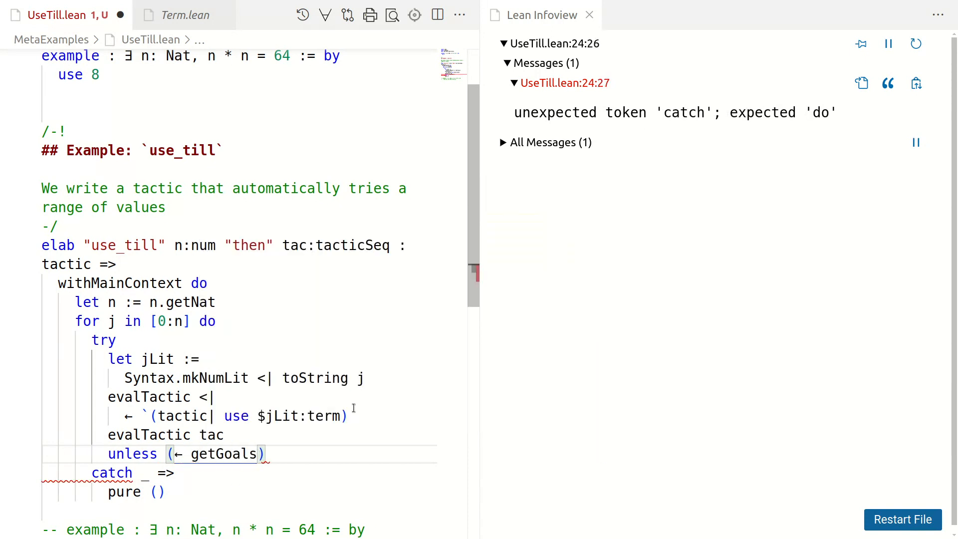
pyautogui.write('.')
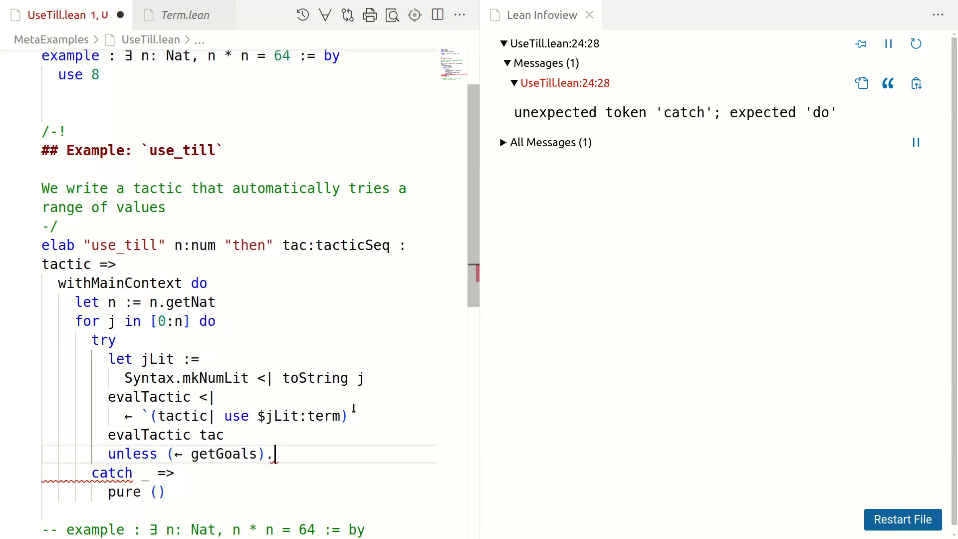
pyautogui.write('isEmpty')
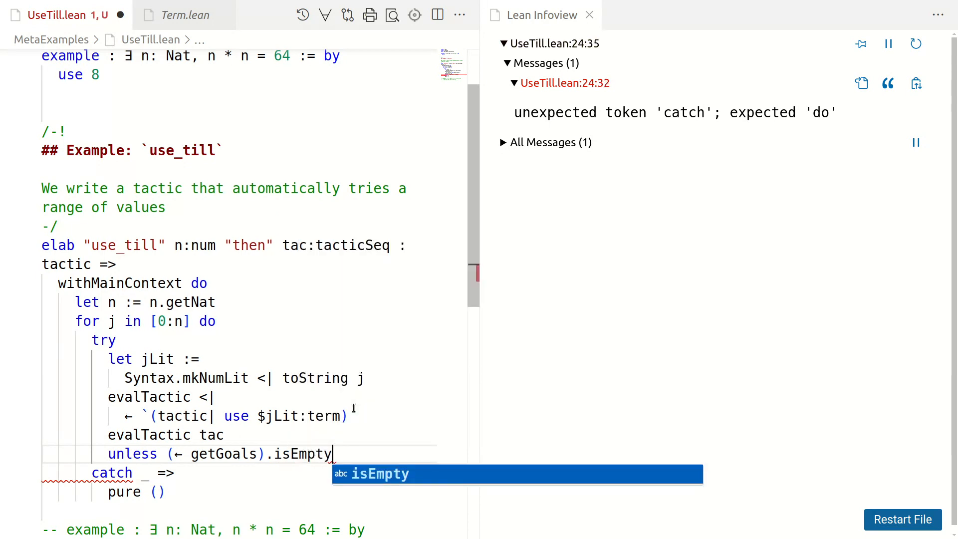
pyautogui.write('then')
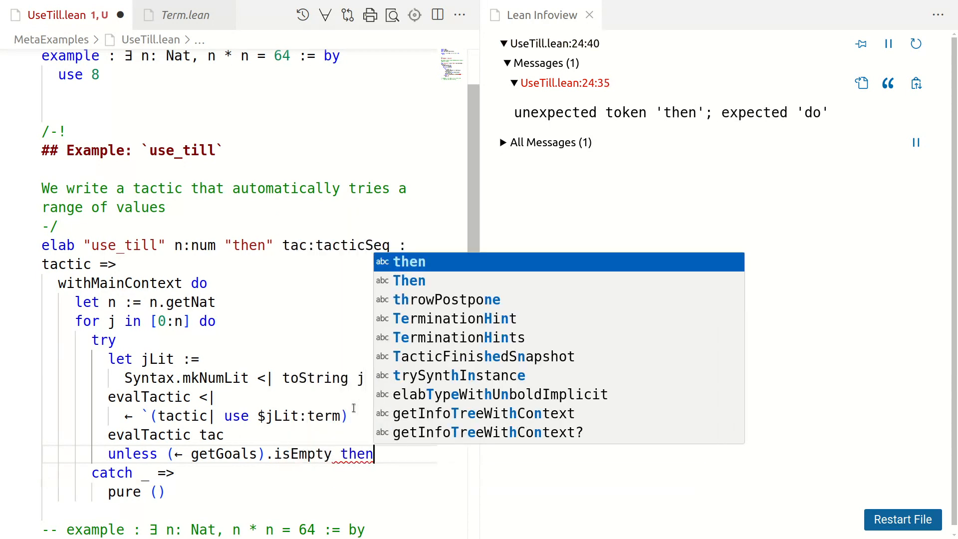
pyautogui.press('Enter')
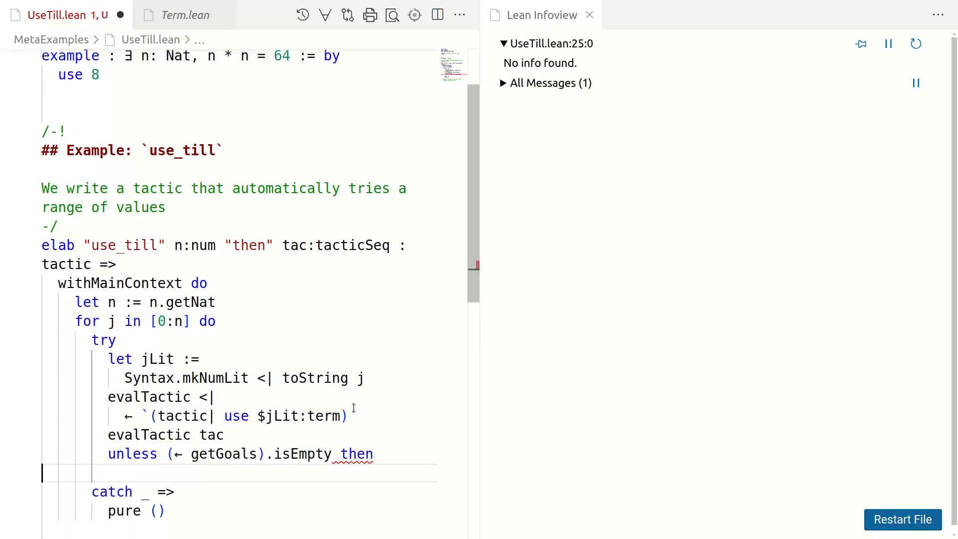
# Make the unless body throwError "goals remain" and begin a return line after it
pyautogui.write('do')
pyautogui.write('th')
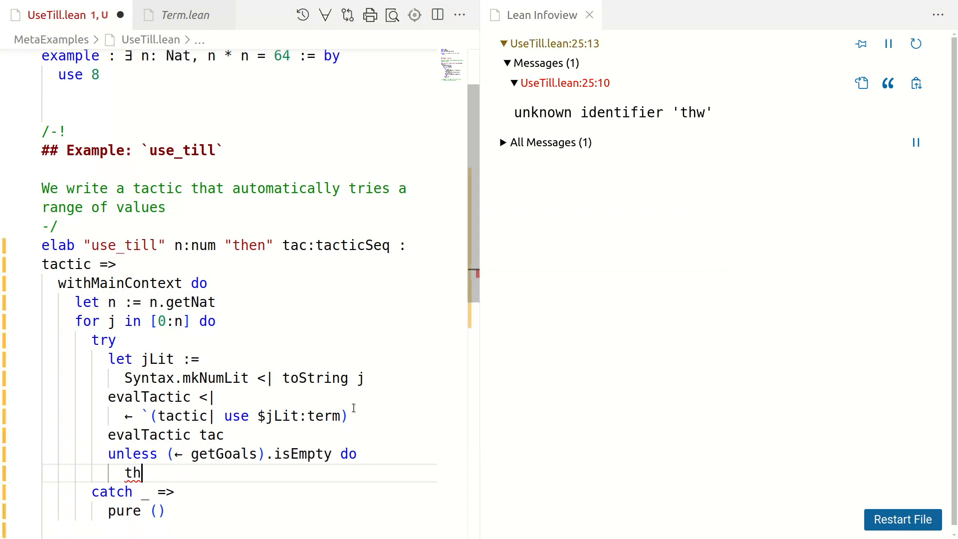
pyautogui.write('row')
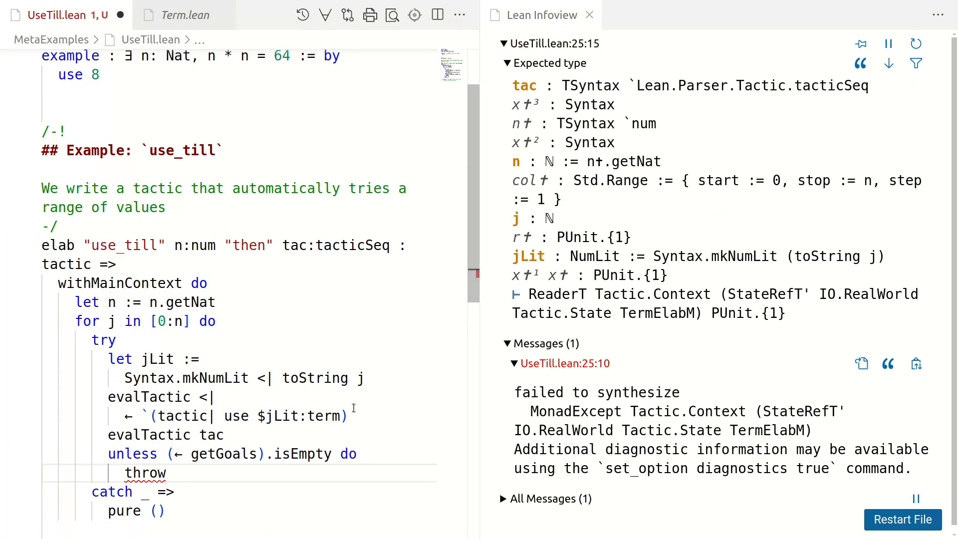
pyautogui.write('Error')
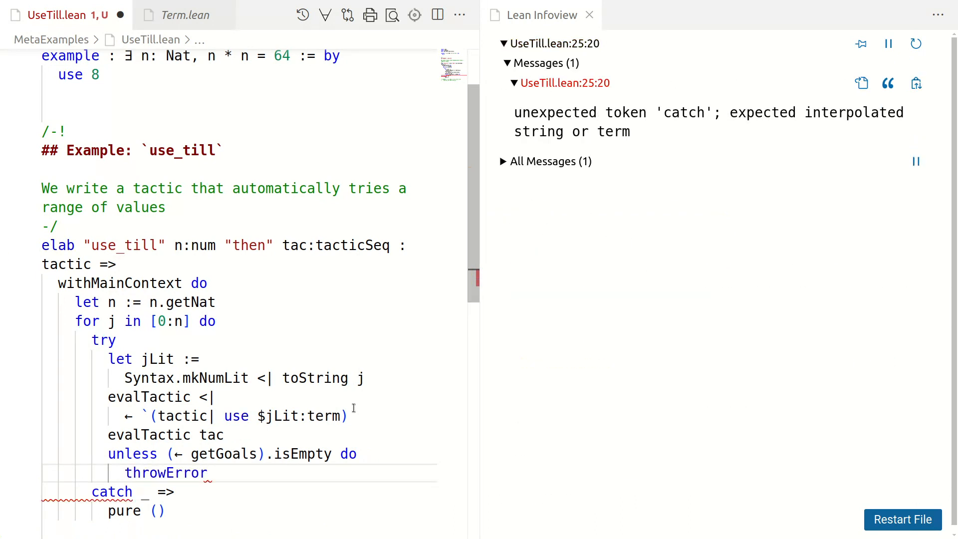
pyautogui.write('"go"')
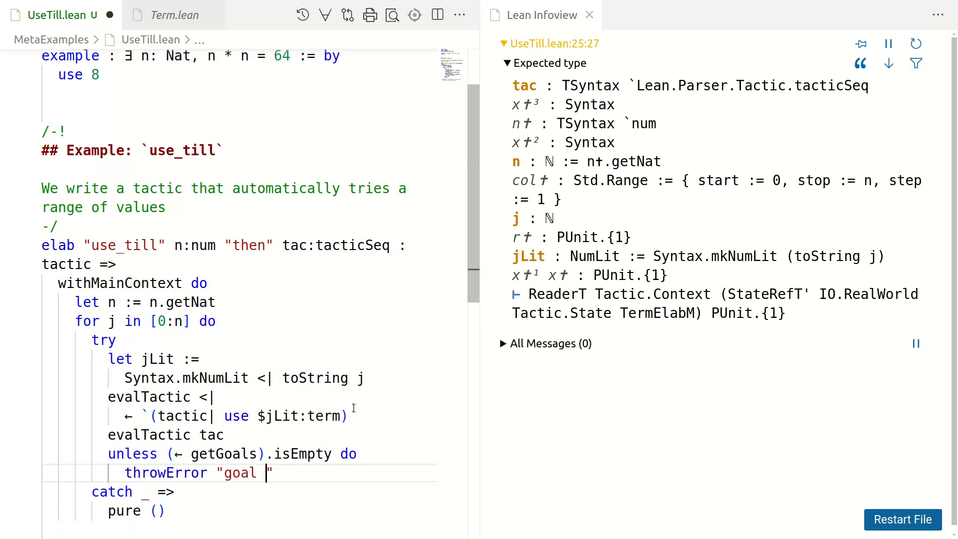
pyautogui.write('s remain')
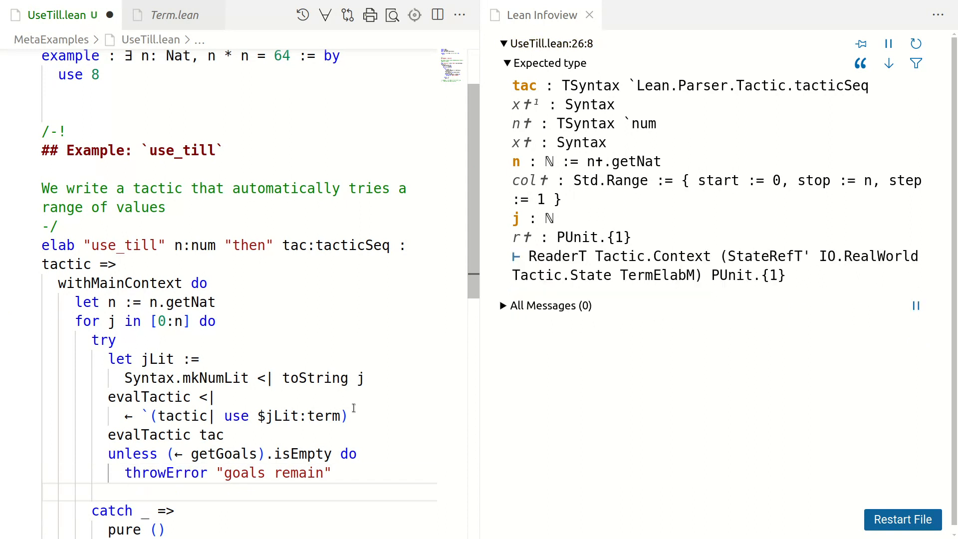
pyautogui.write('return')
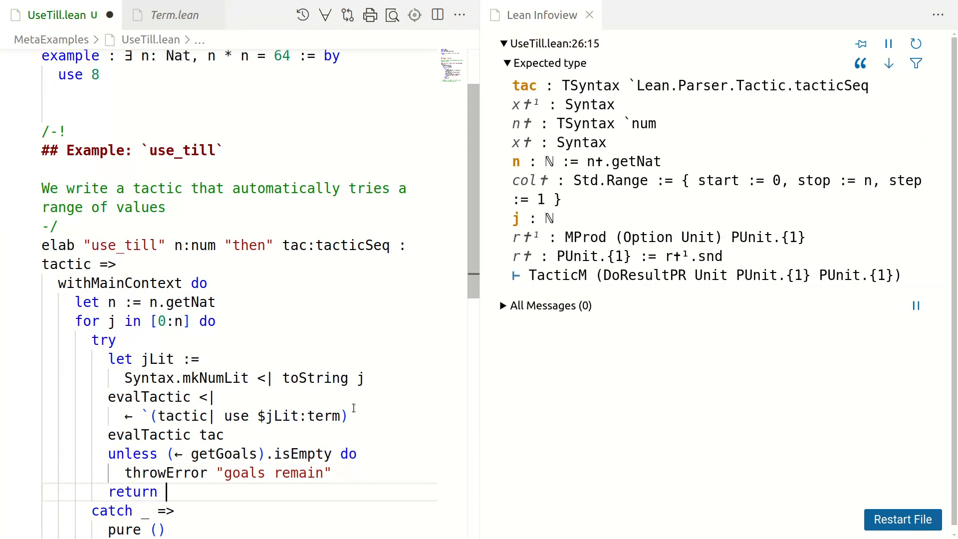
# Add let s ← saveState before try and change the catch branch to restoreState s
pyautogui.scroll(-3)
pyautogui.write('let s ← s')
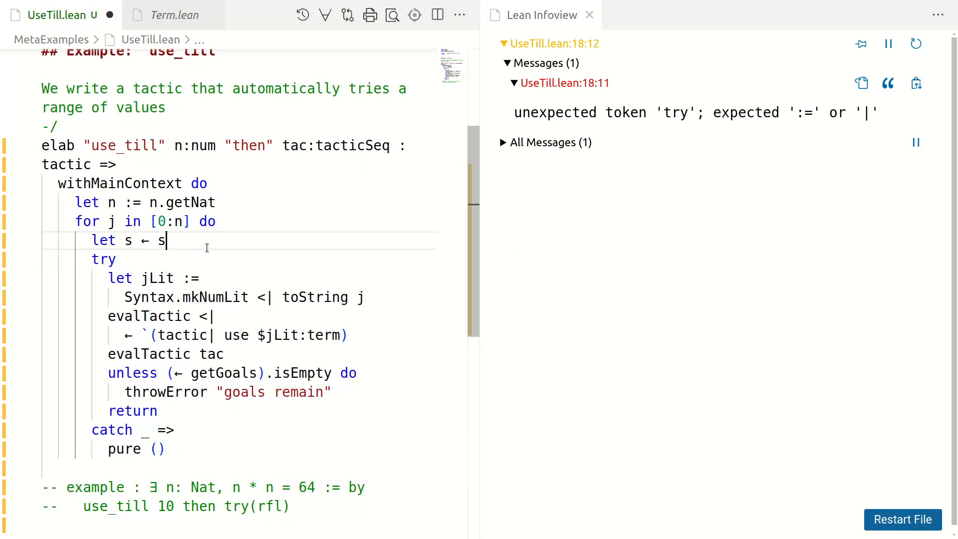
pyautogui.write('aveState')
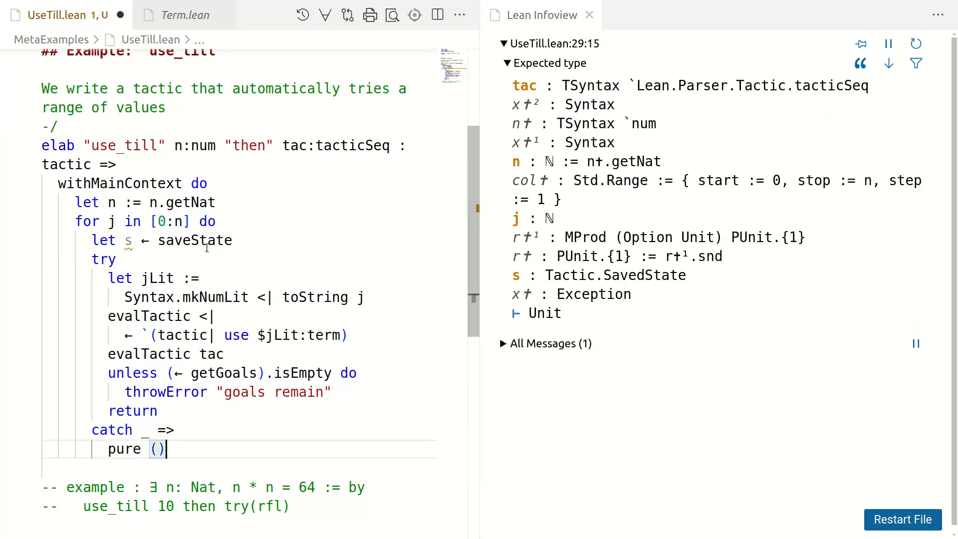
pyautogui.press('BackSpace')
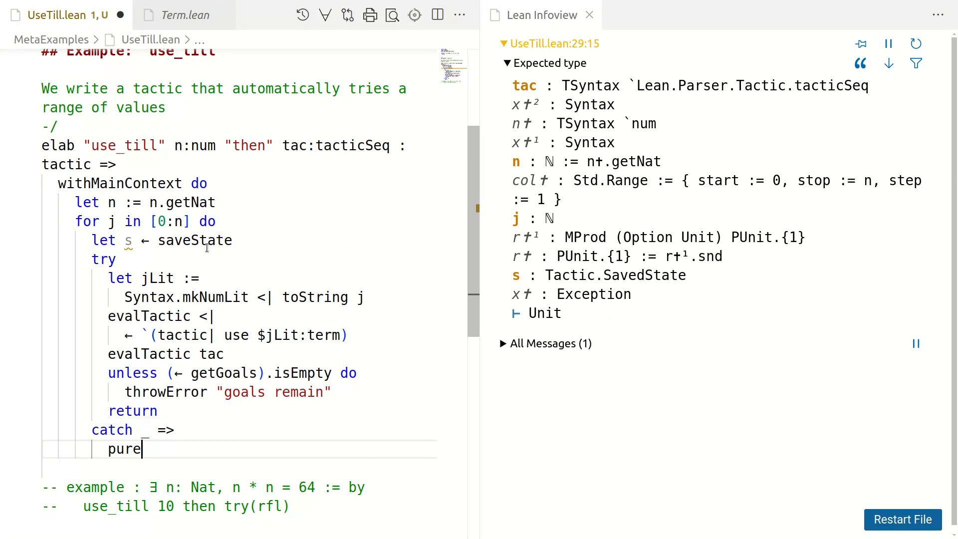
pyautogui.write('restoreState s₀')
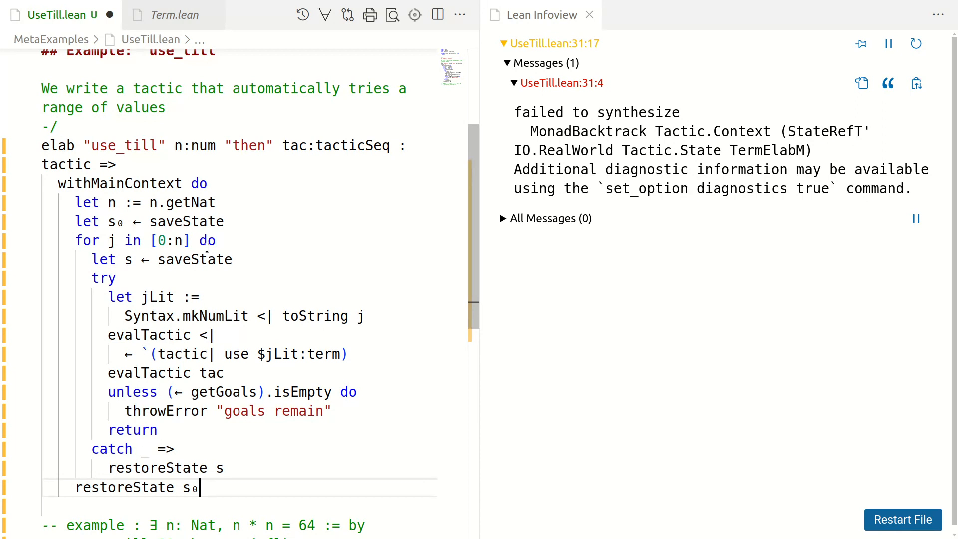
# Add throwError "All tactics failed" after the loop and uncomment the example proof
pyautogui.write('throwError "All tactics failed')
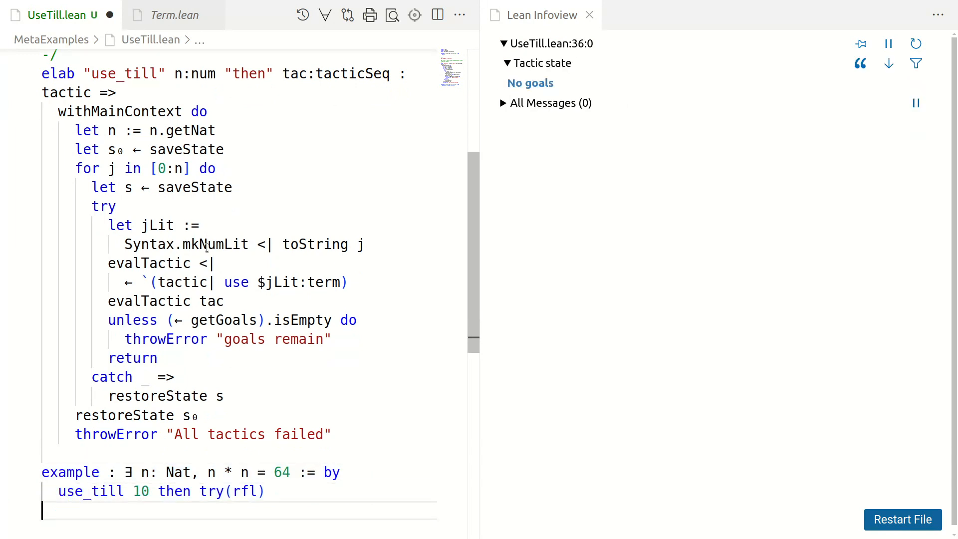
pyautogui.moveTo(275, 282)
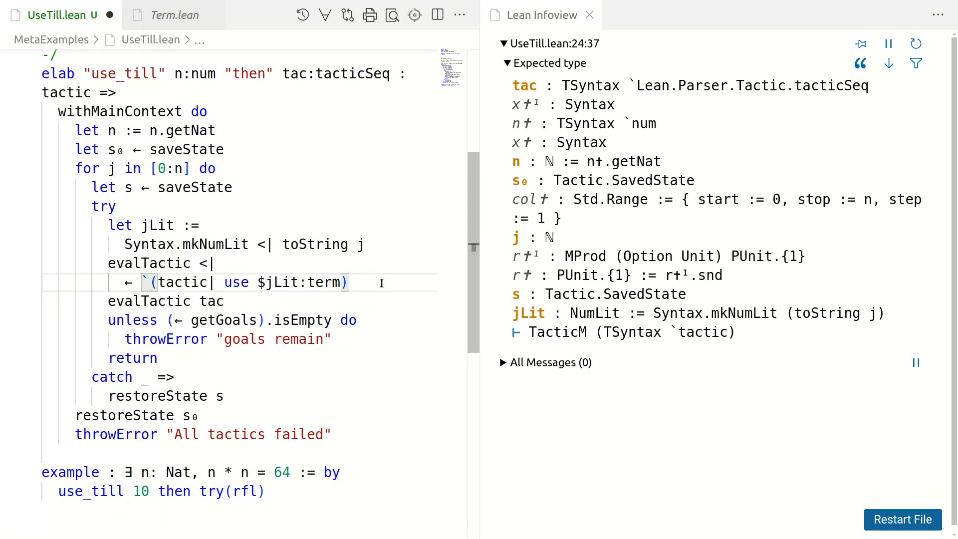
# Add if (← getGoals).isEmpty then return after the use quotation; drop try(rfl) from the example
pyautogui.press('Enter')
pyautogui.write('if (← ')
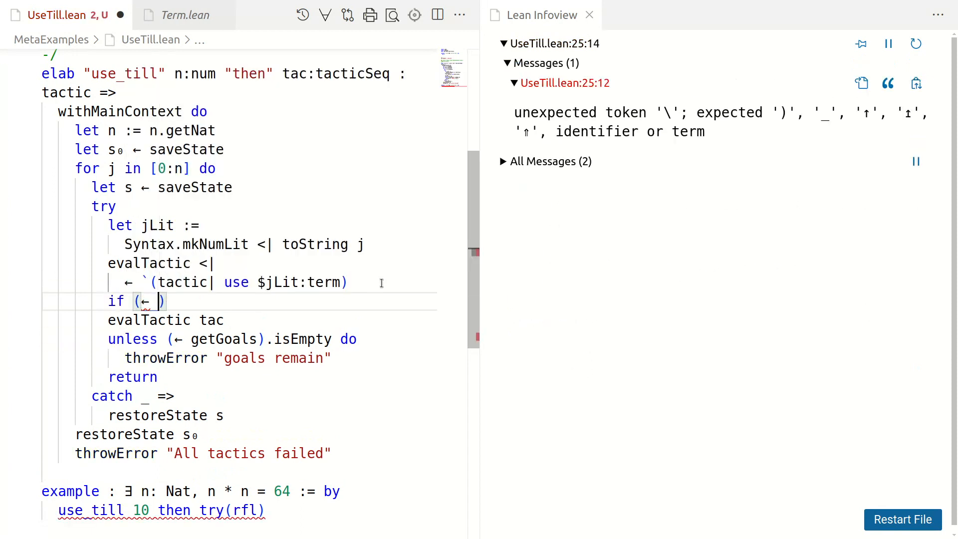
pyautogui.write('getGoals')
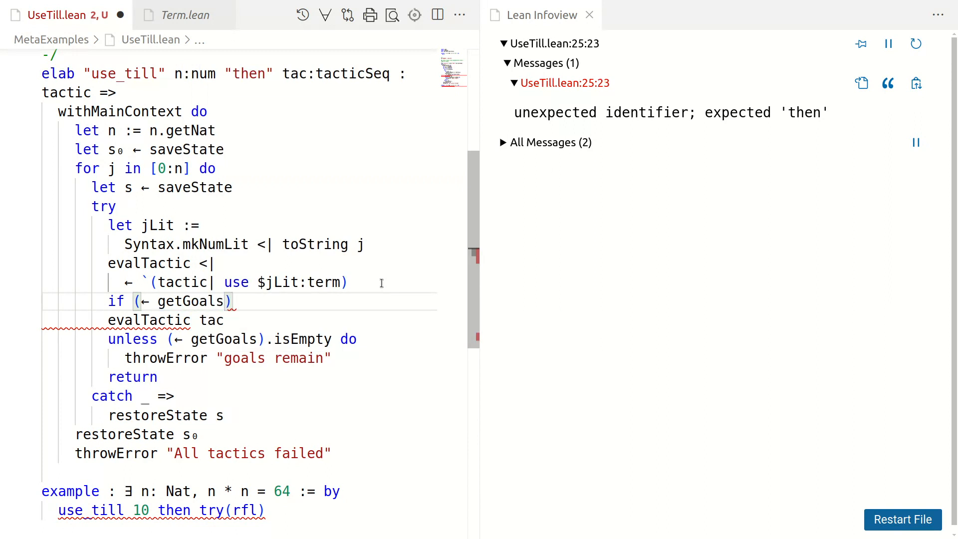
pyautogui.write('.isEm')
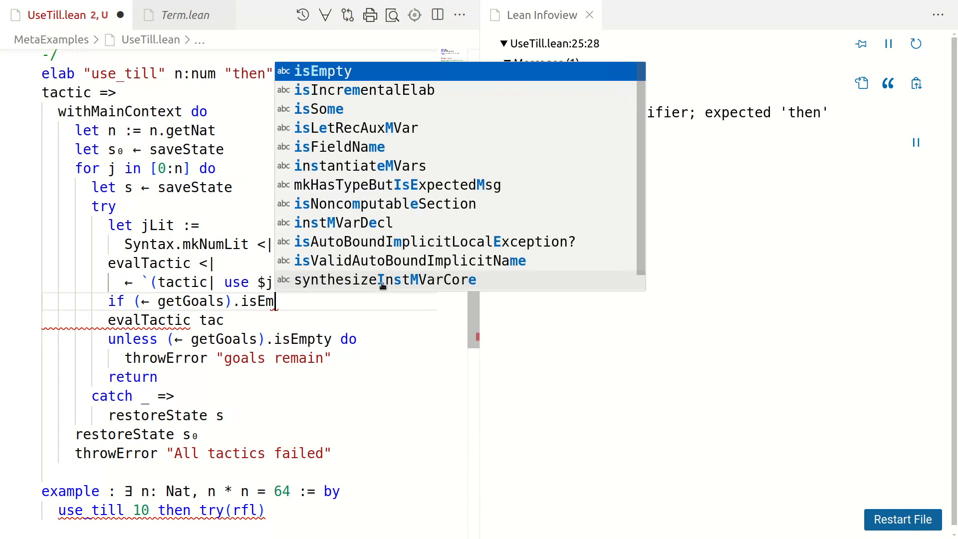
pyautogui.write('o')
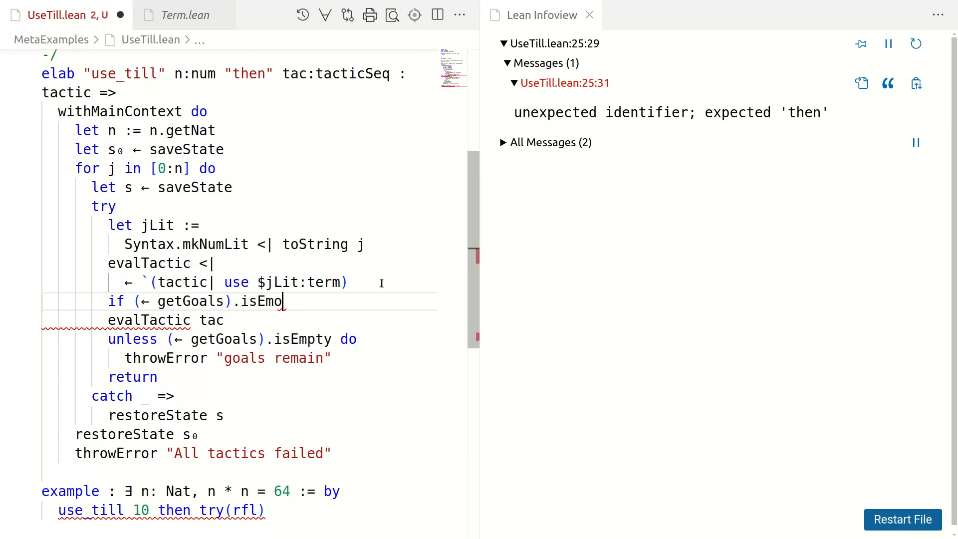
pyautogui.write('pty t')
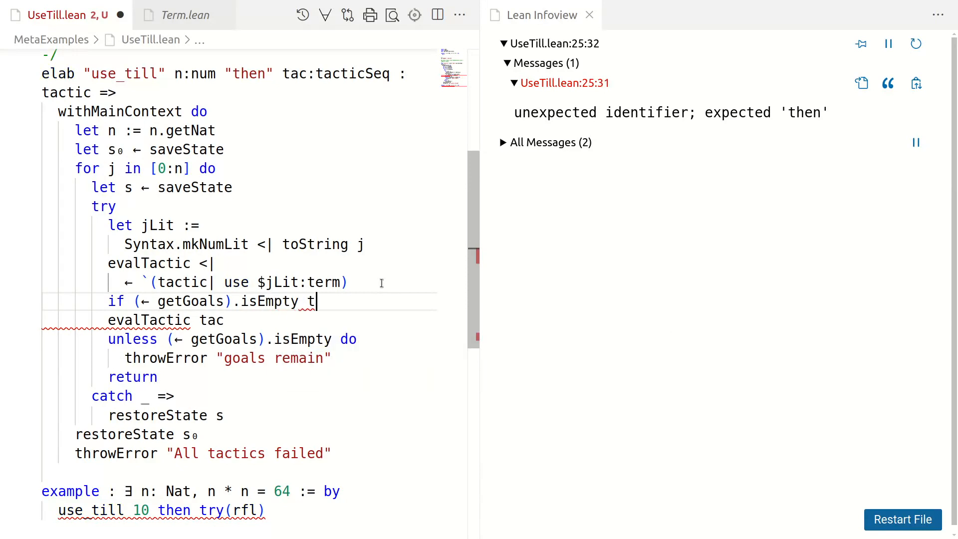
pyautogui.write('hen')
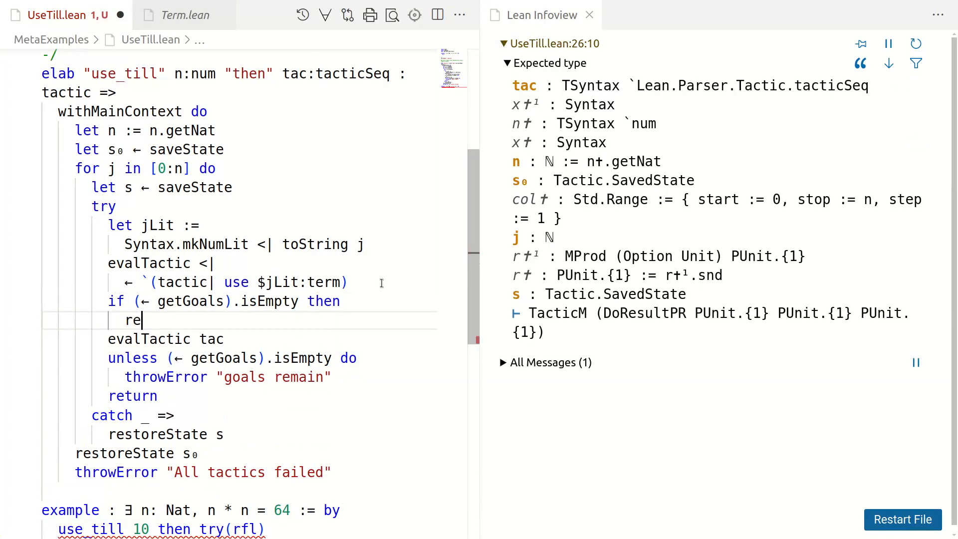
pyautogui.write('turn')
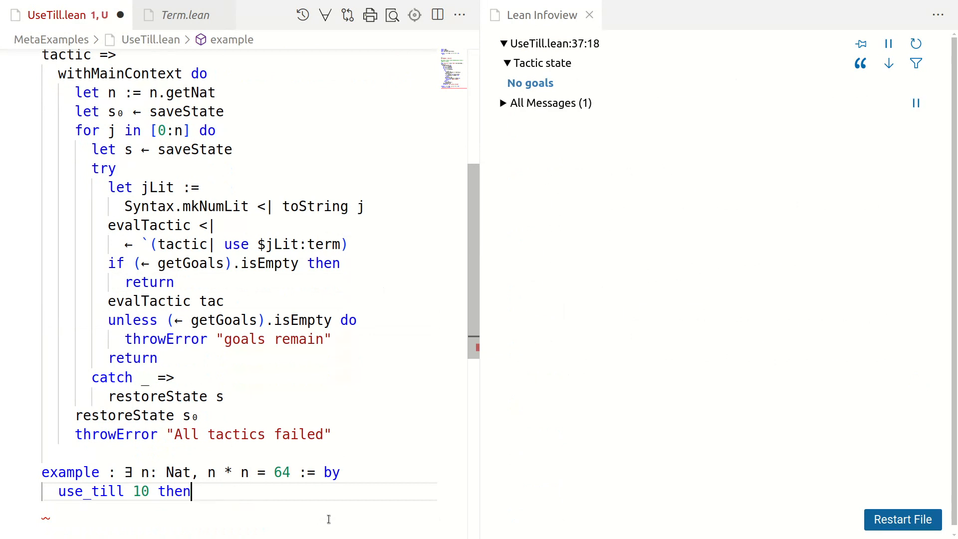
# Change the example to use_till 10 then simp with a blank line after := by
pyautogui.write('simp')
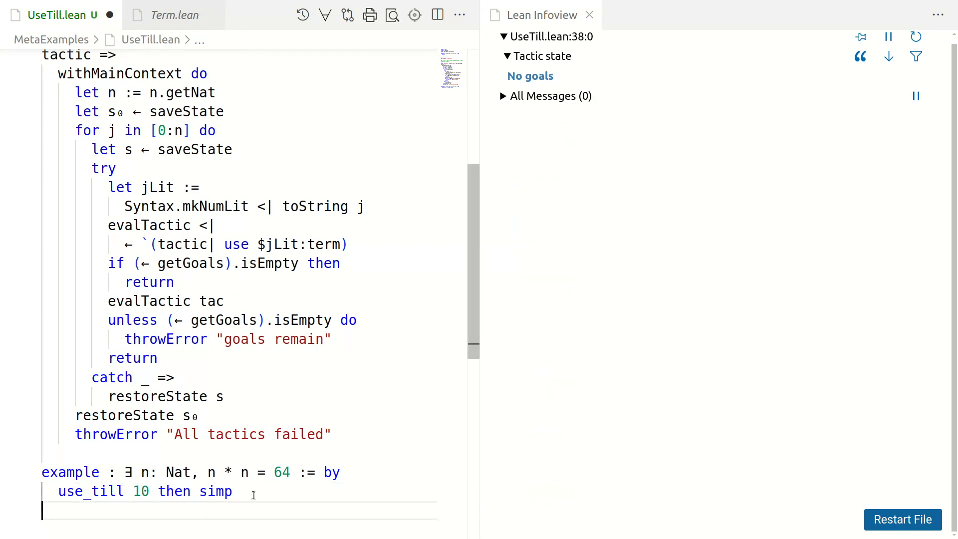
pyautogui.write('d')
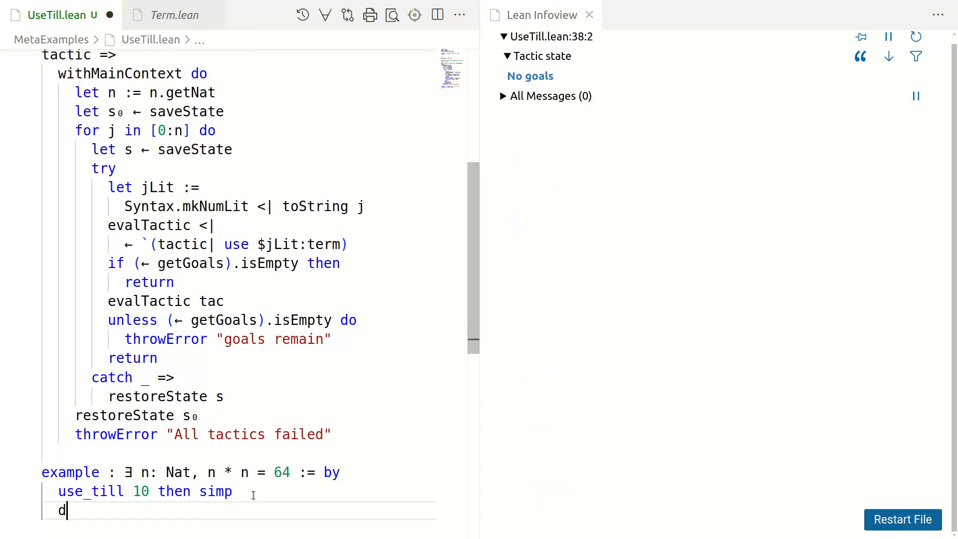
pyautogui.write('one')
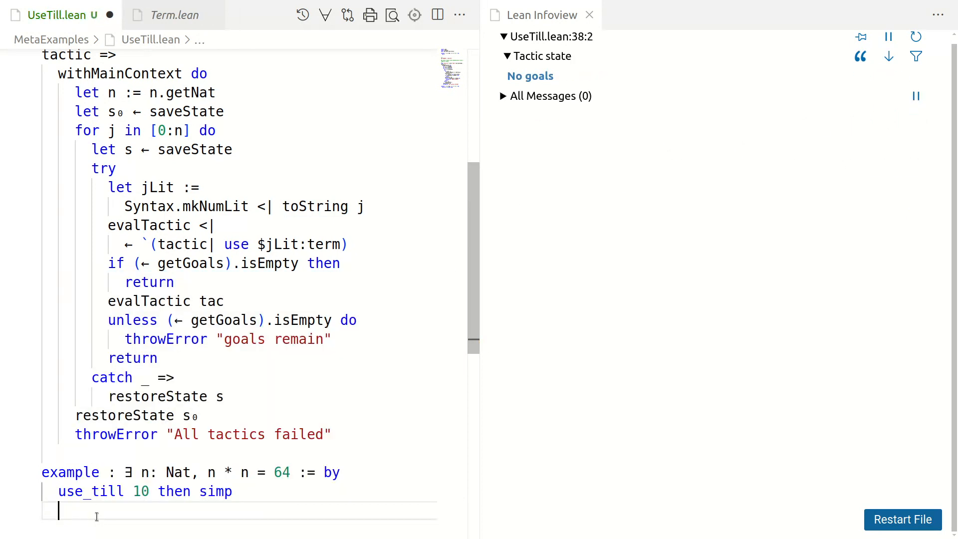
pyautogui.moveTo(361, 250)
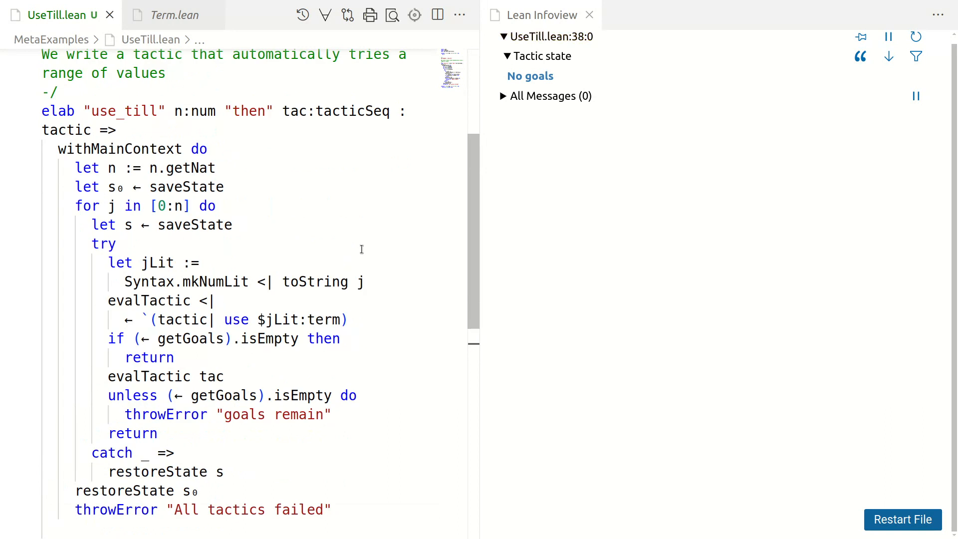
pyautogui.scroll(-3)
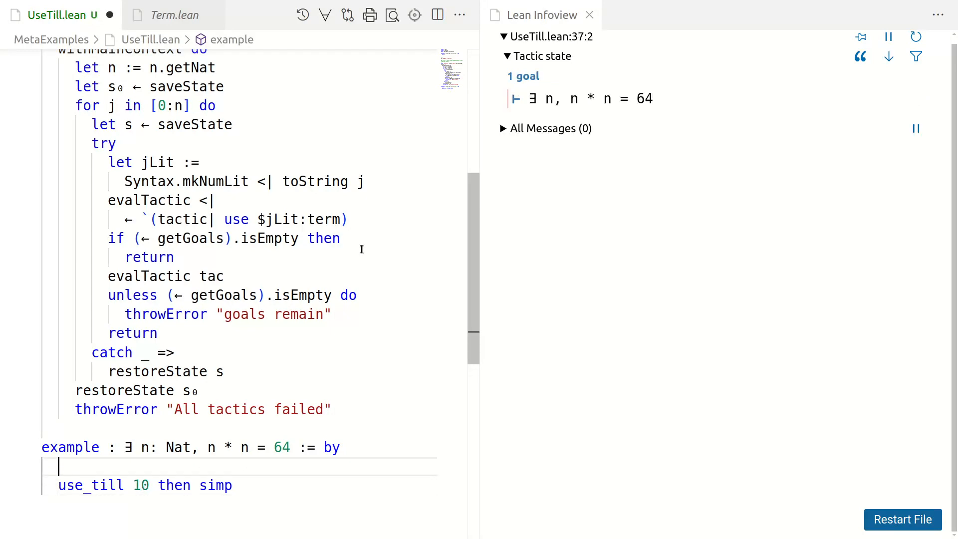
# Add a `cases 11` line before `use_till 10 then simp` and check the goal there
pyautogui.write('cases 11')
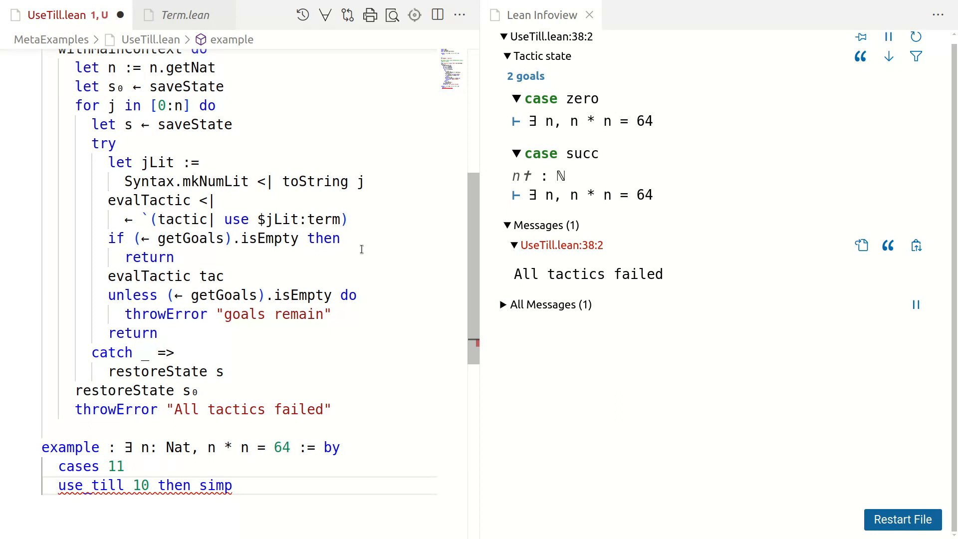
pyautogui.click(89, 467)
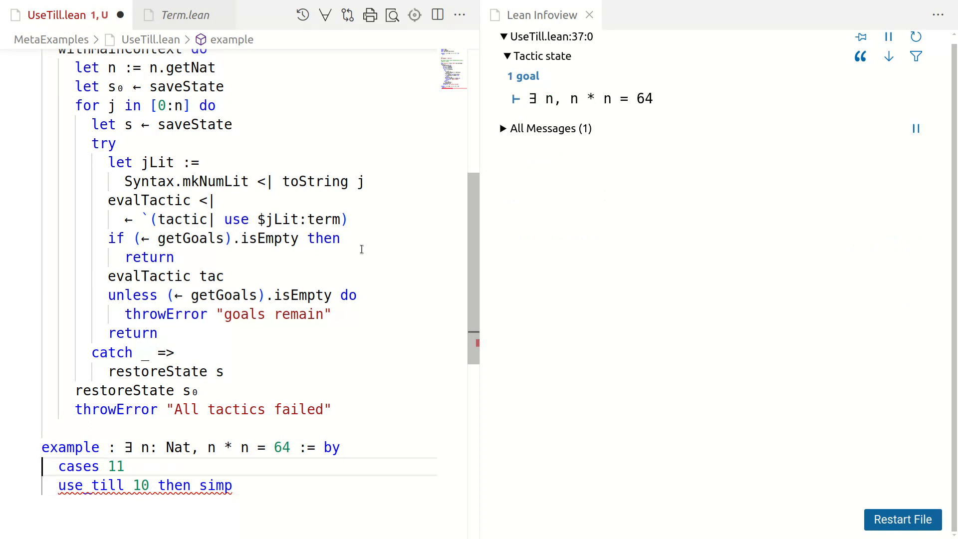